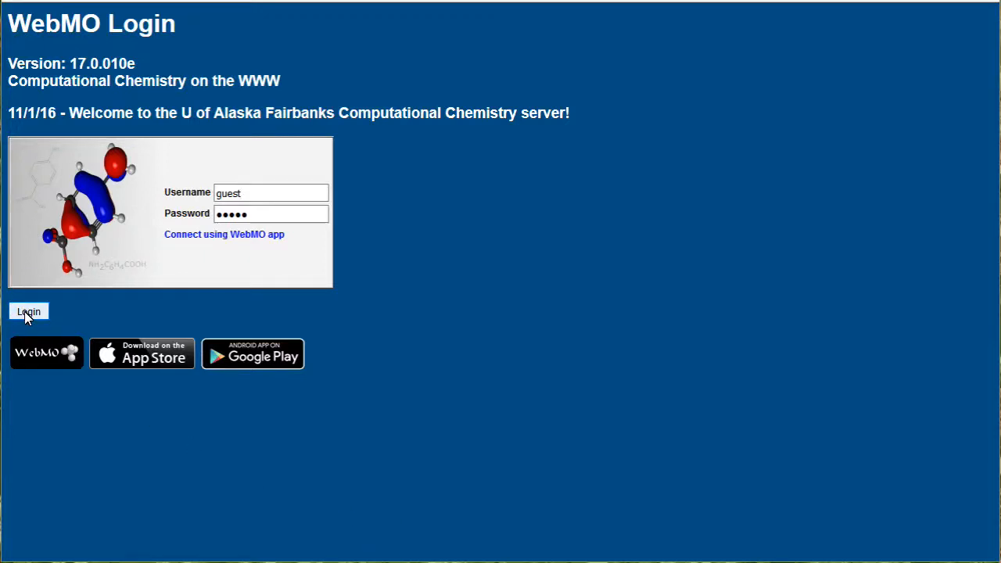
Log in as guest and start a new job from the Job Manager.
click(28, 311)
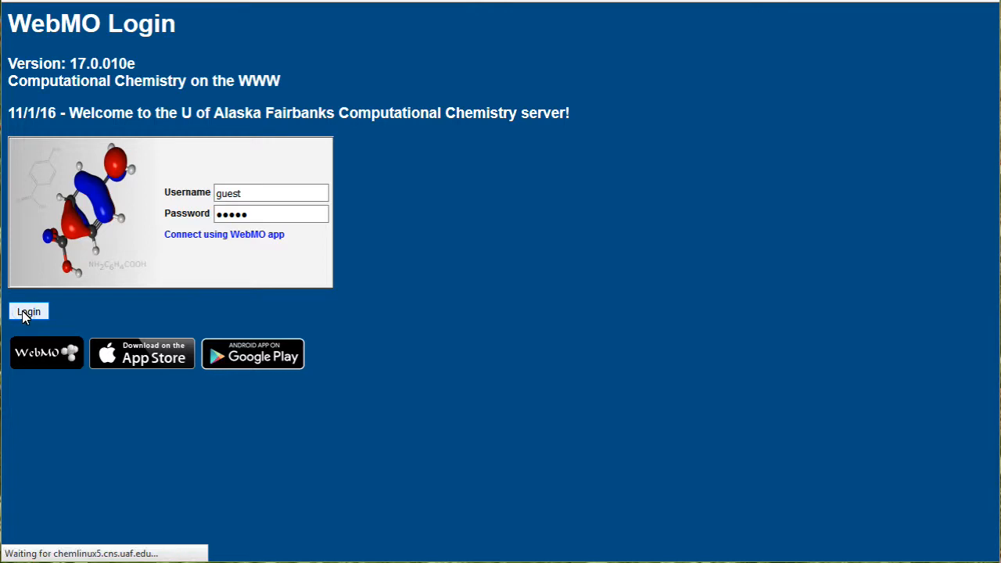
click(28, 311)
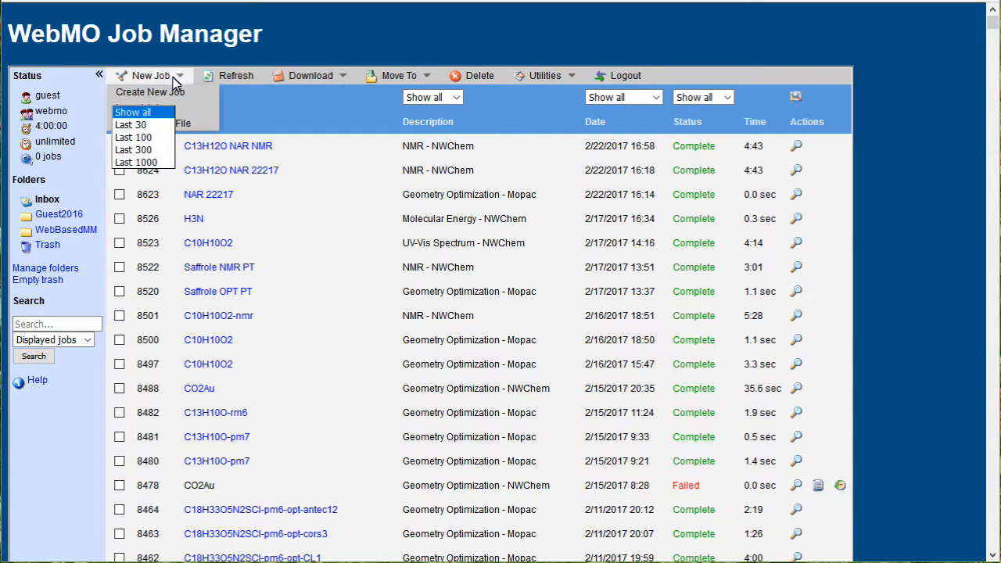
click(151, 91)
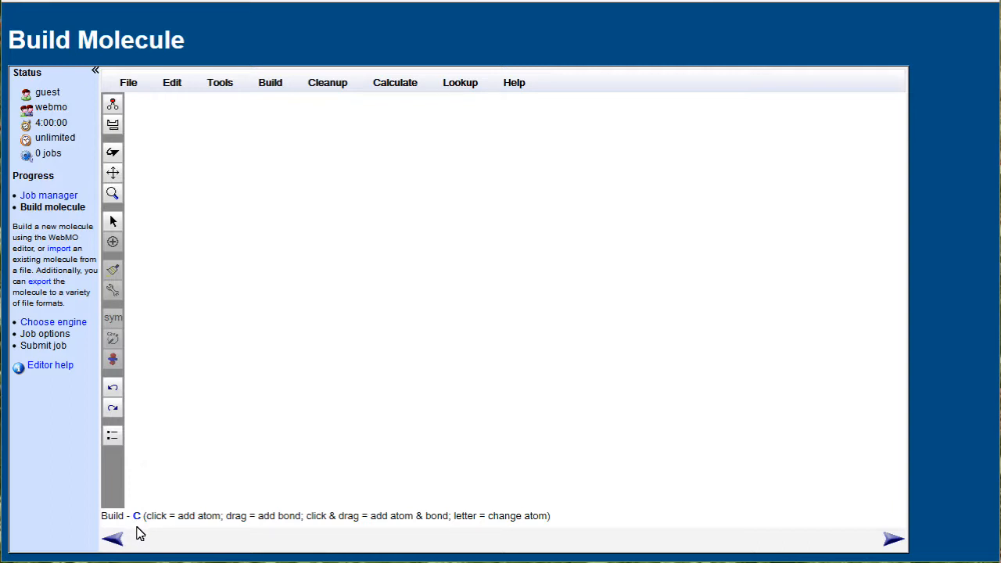
Place two fluorines, grow bonded oxygens to form F–O–O–F, and run geometry cleanup.
key(f)
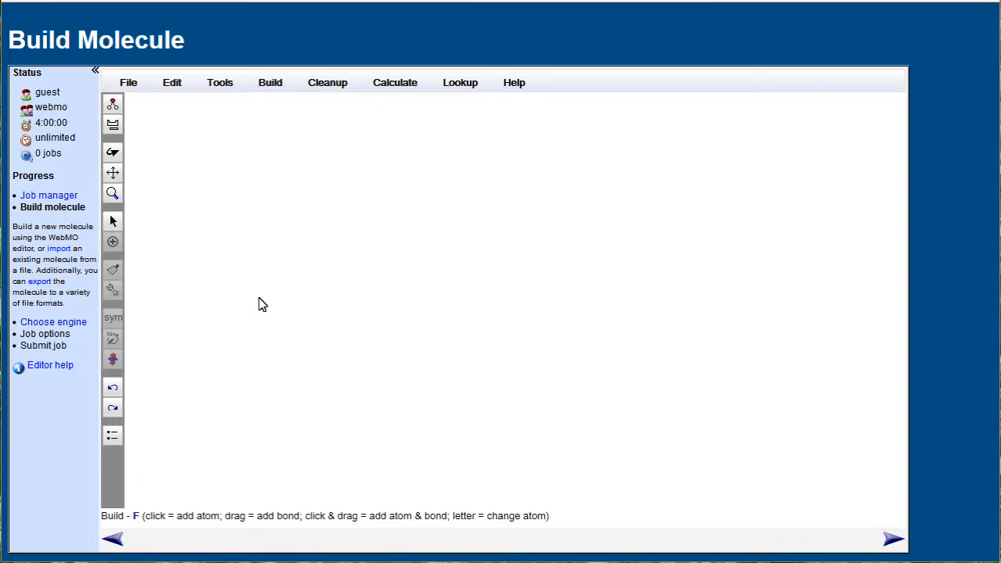
click(301, 281)
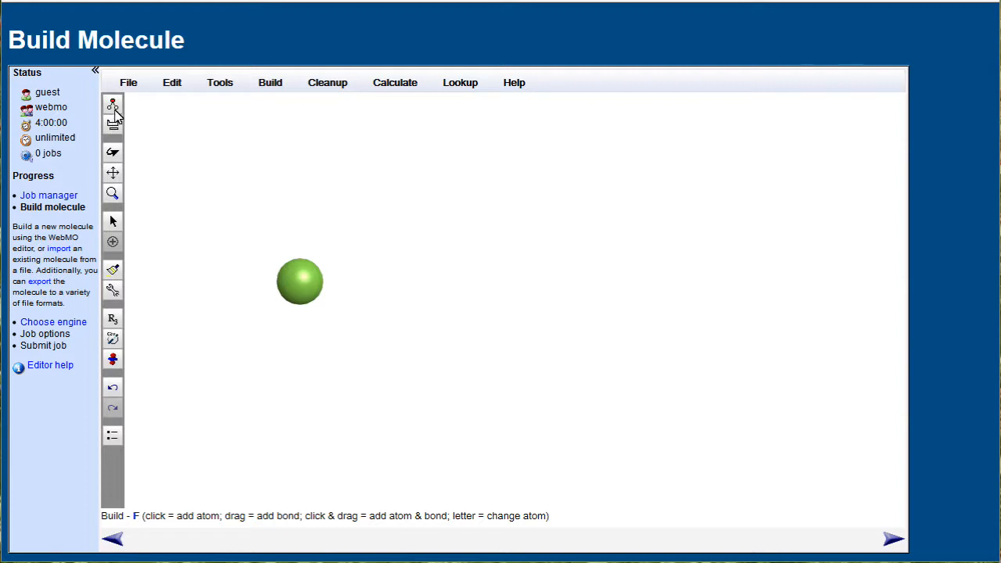
mouse_move(350, 338)
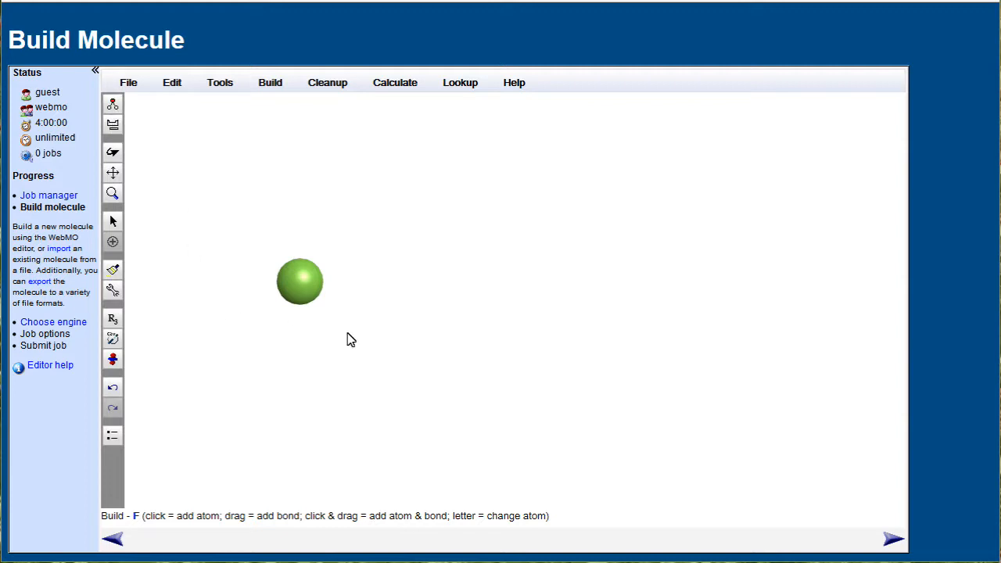
click(525, 281)
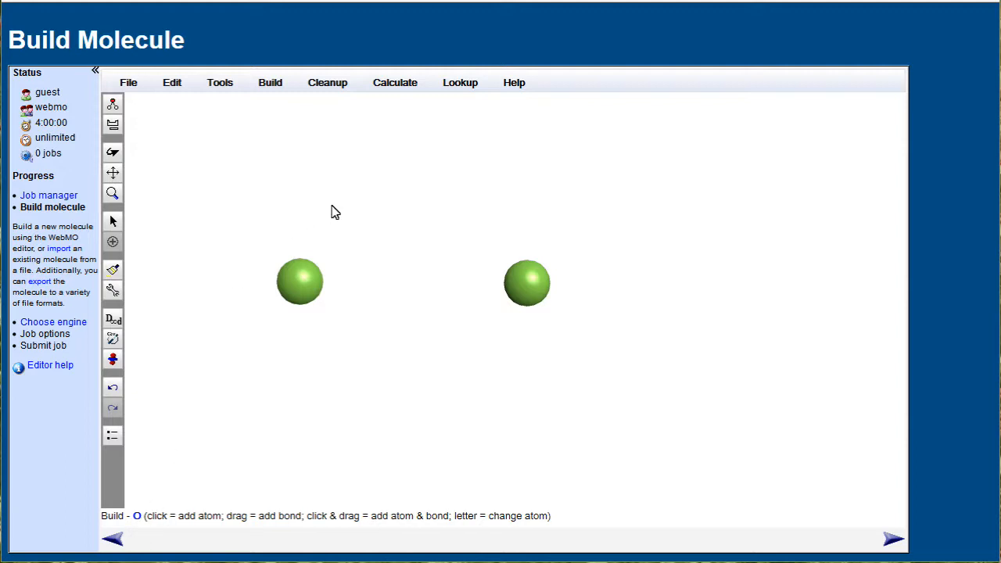
drag(300, 282, 358, 189)
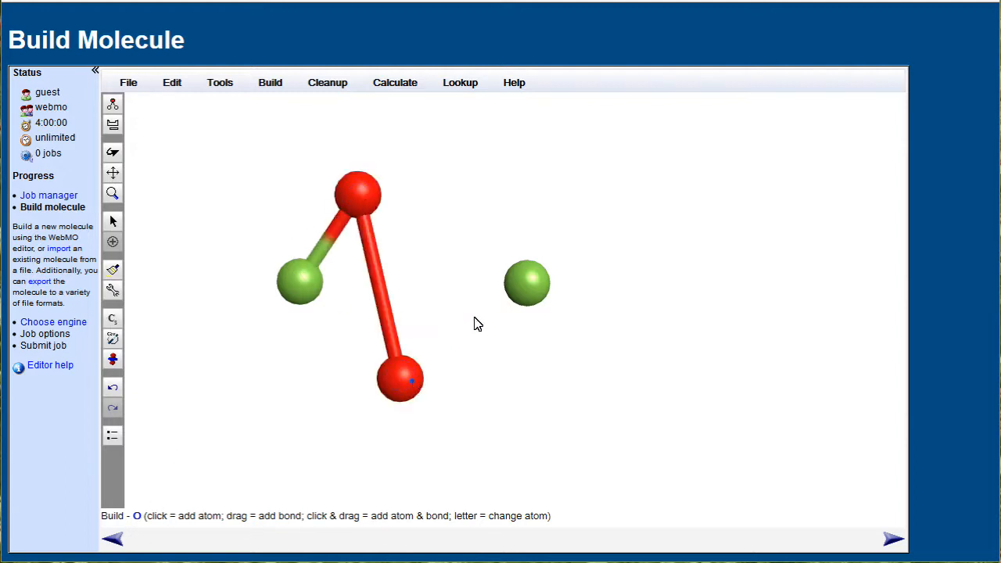
drag(399, 380, 525, 283)
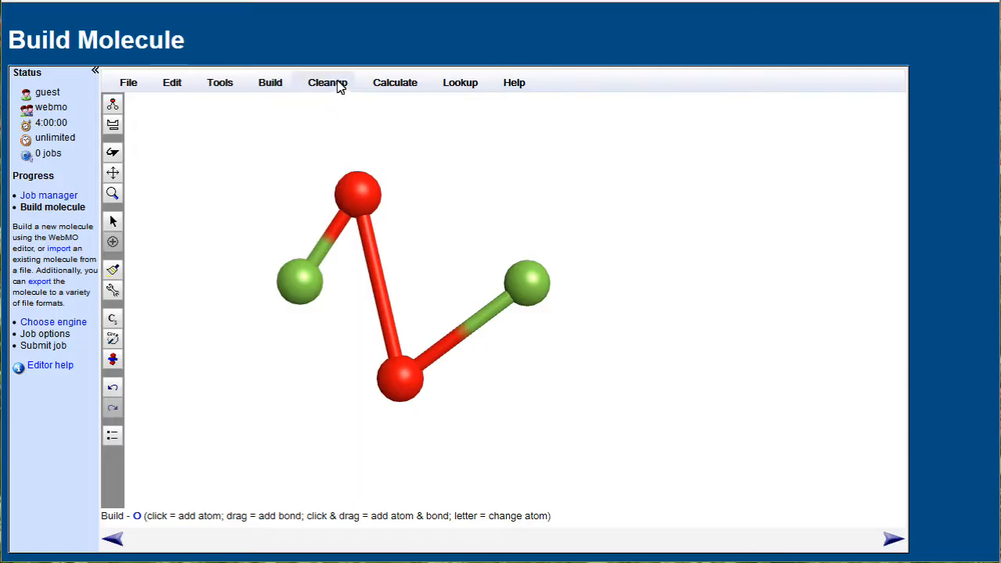
click(327, 82)
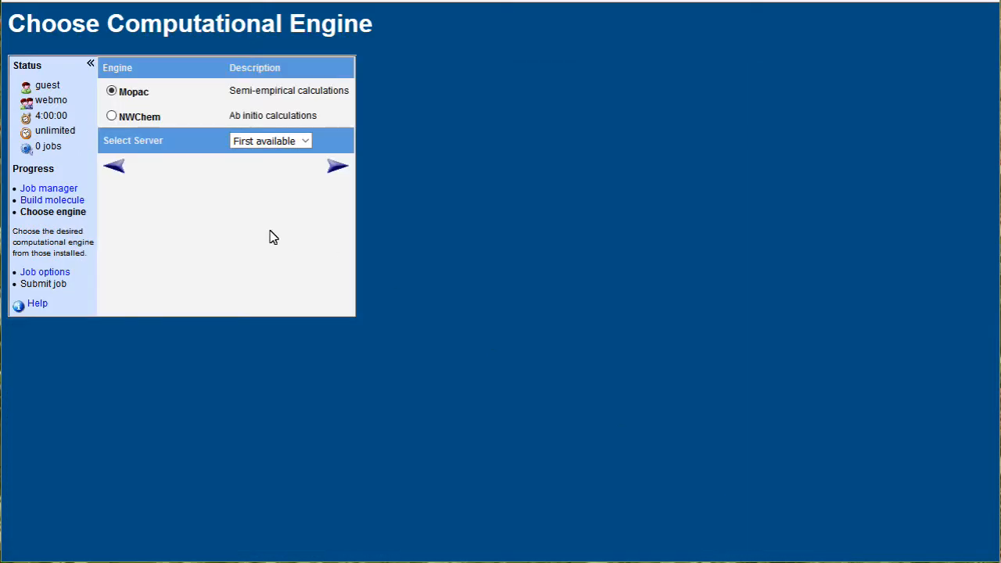
Choose Mopac, name the job O2F2-ppm6-opt, and set a PM6 geometry optimization.
click(337, 166)
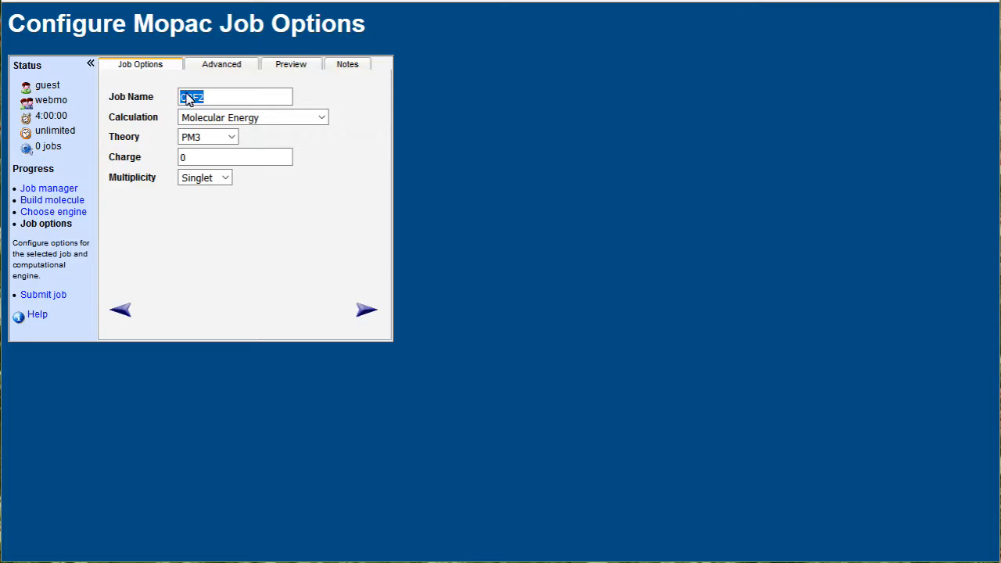
text(O2F2-pm6)
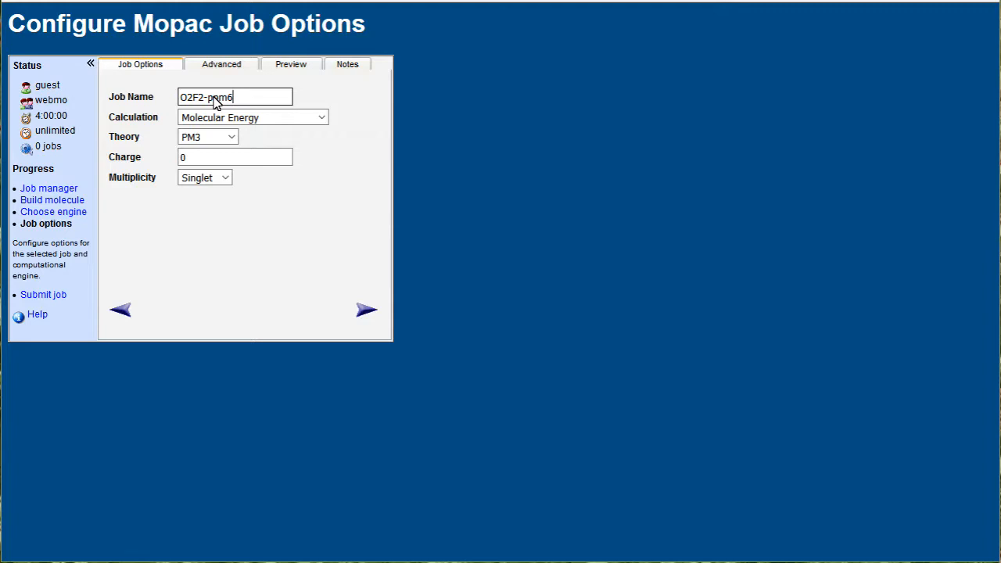
text(-opt)
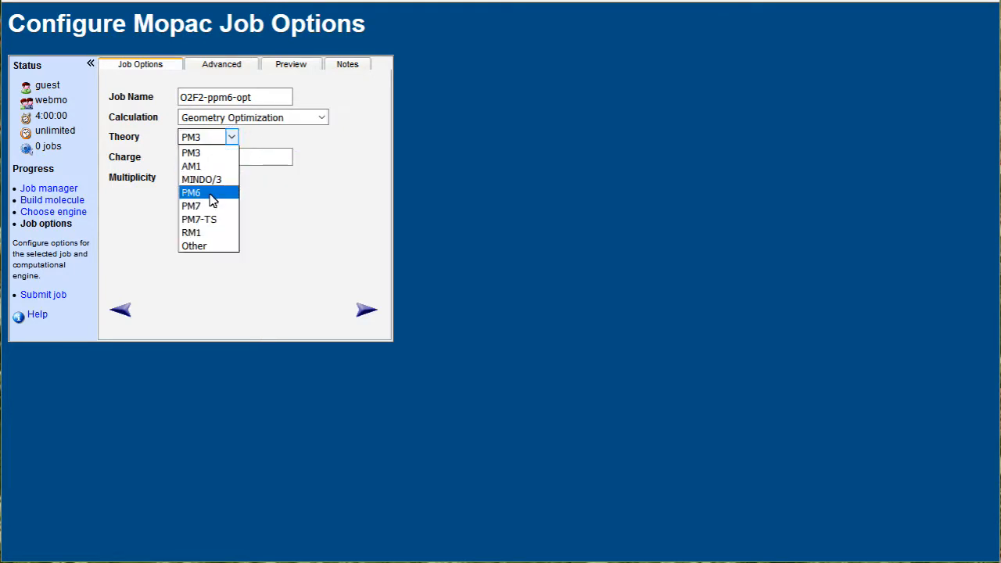
click(191, 192)
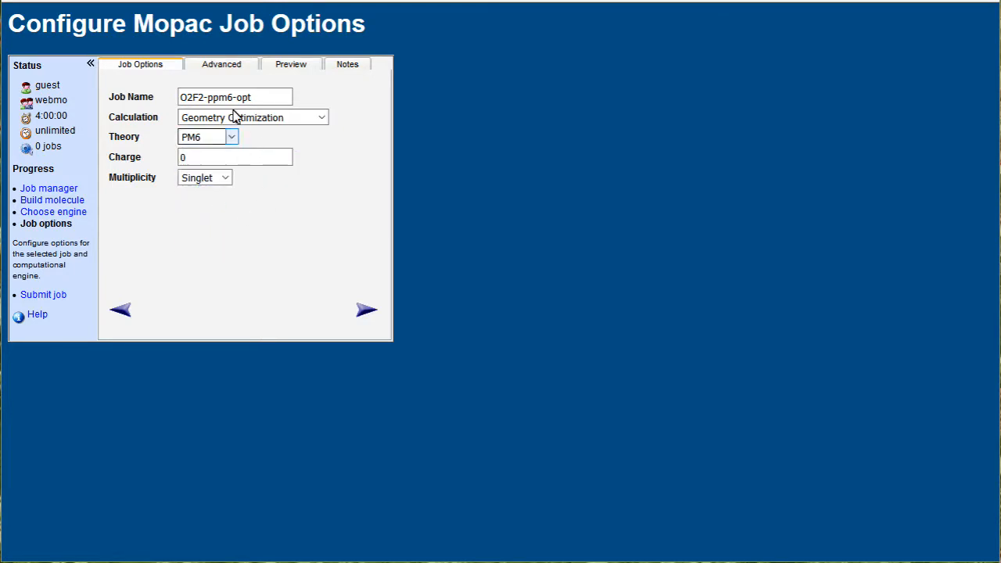
Generate the Mopac input file in Preview and submit the job, confirming the edited input.
click(222, 64)
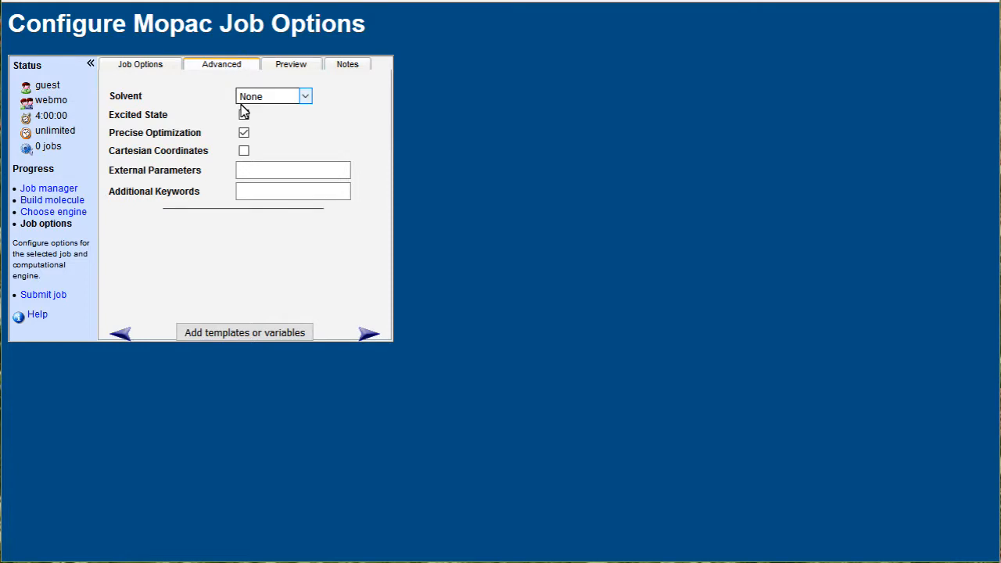
click(291, 62)
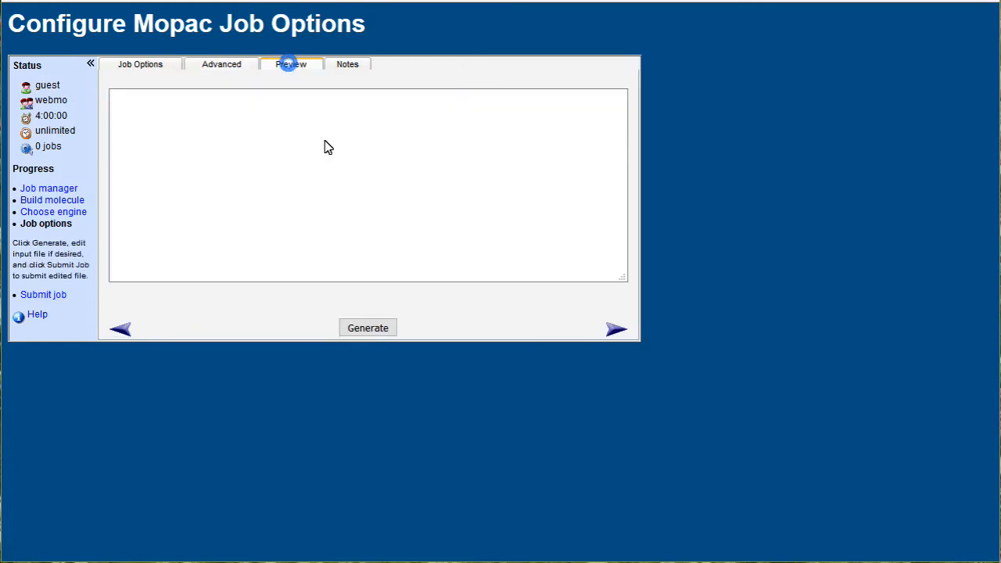
click(368, 327)
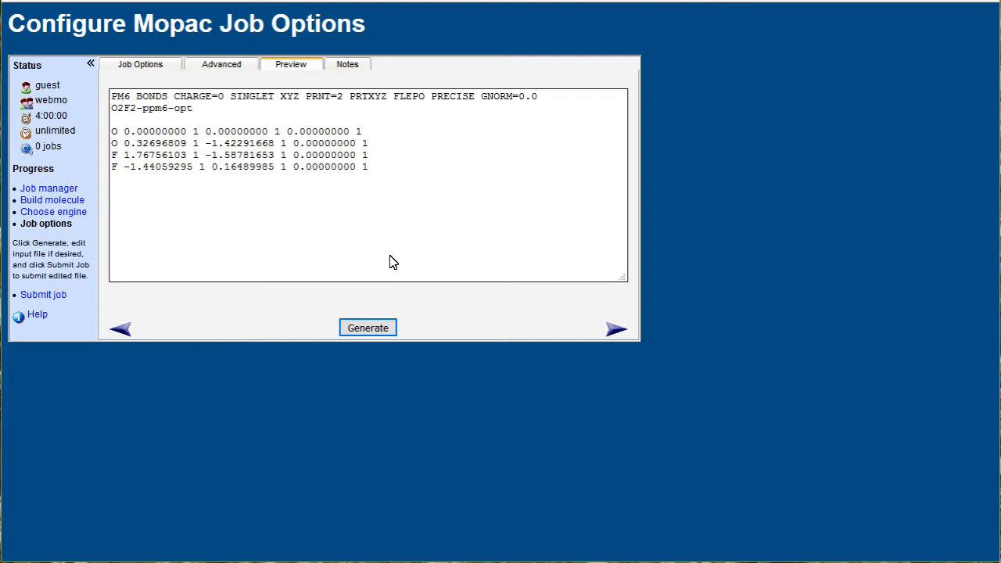
click(616, 328)
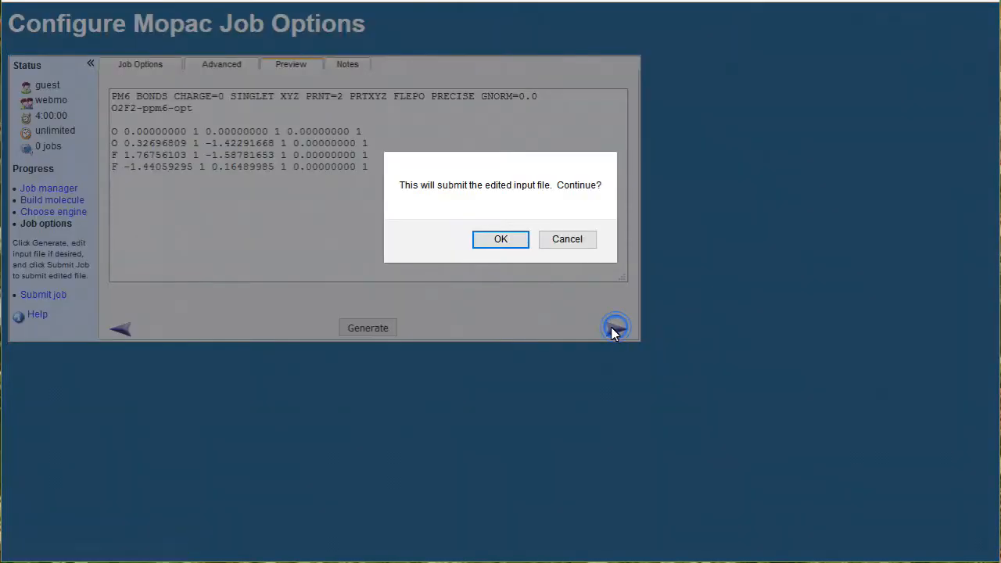
click(501, 240)
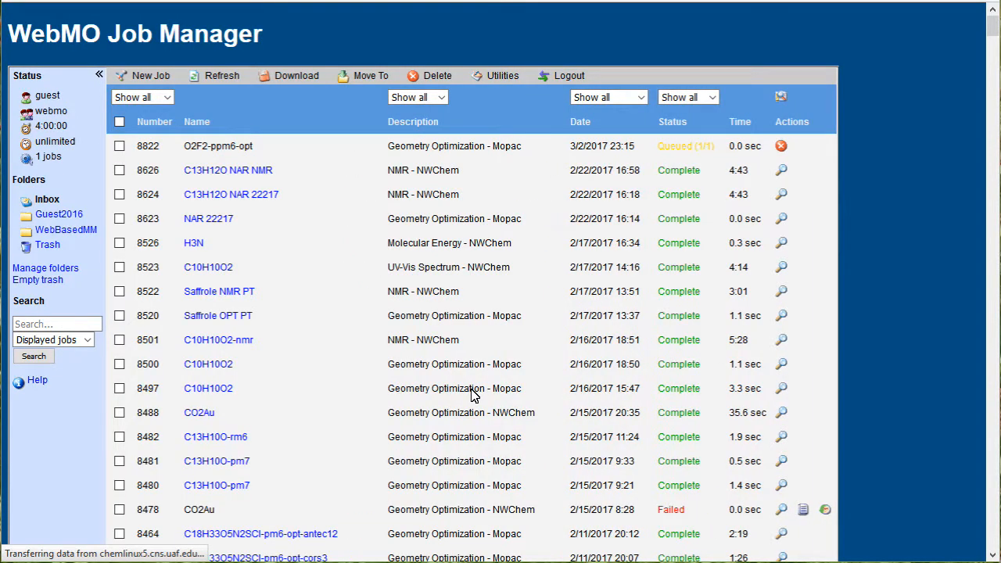
View the O2F2-ppm6-opt results and start a new job using its optimized geometry.
click(780, 146)
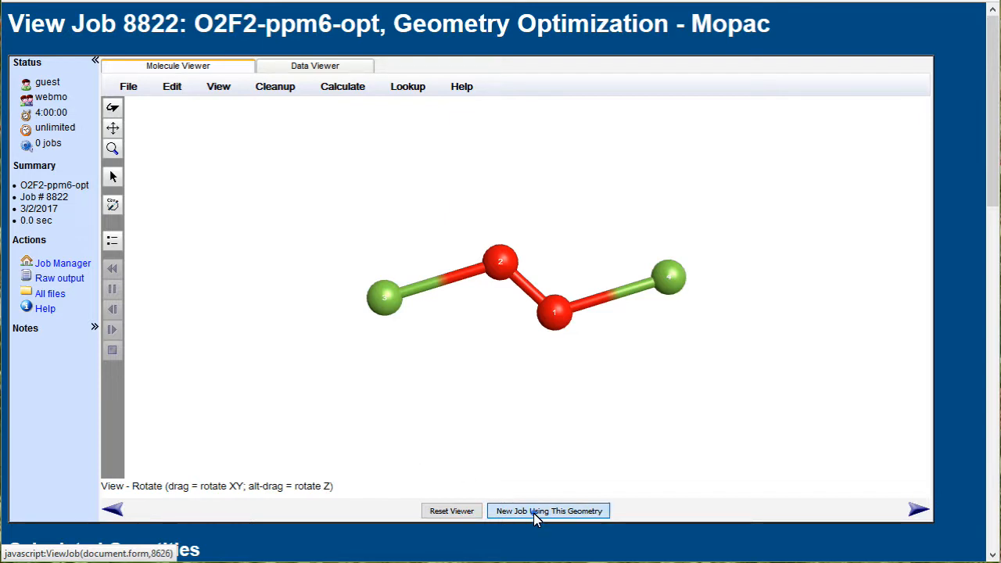
click(548, 510)
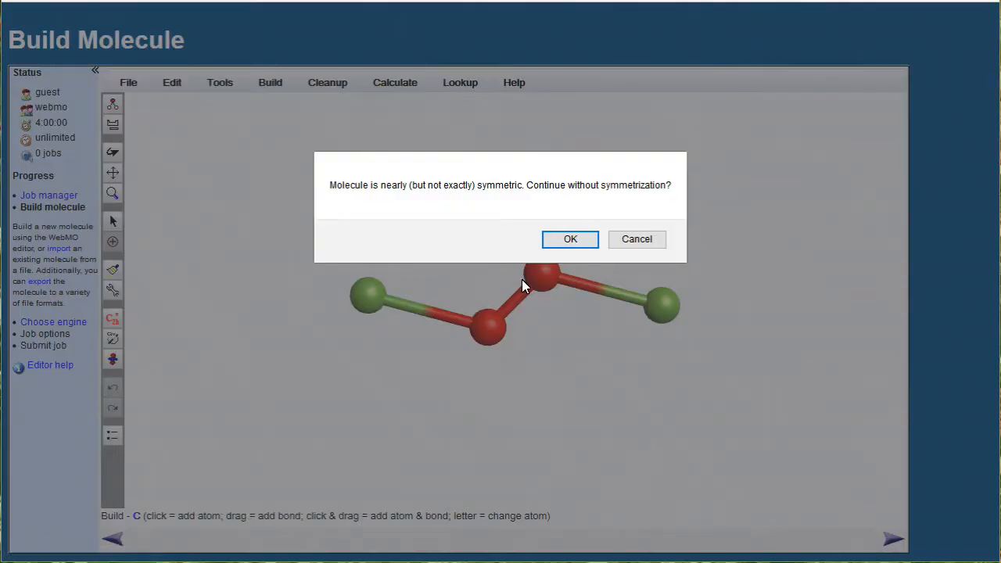
Skip symmetrizing, keep Mopac, name the job O2F2-ppm6-opt1-freq, and choose Vibrational Frequencies.
click(569, 238)
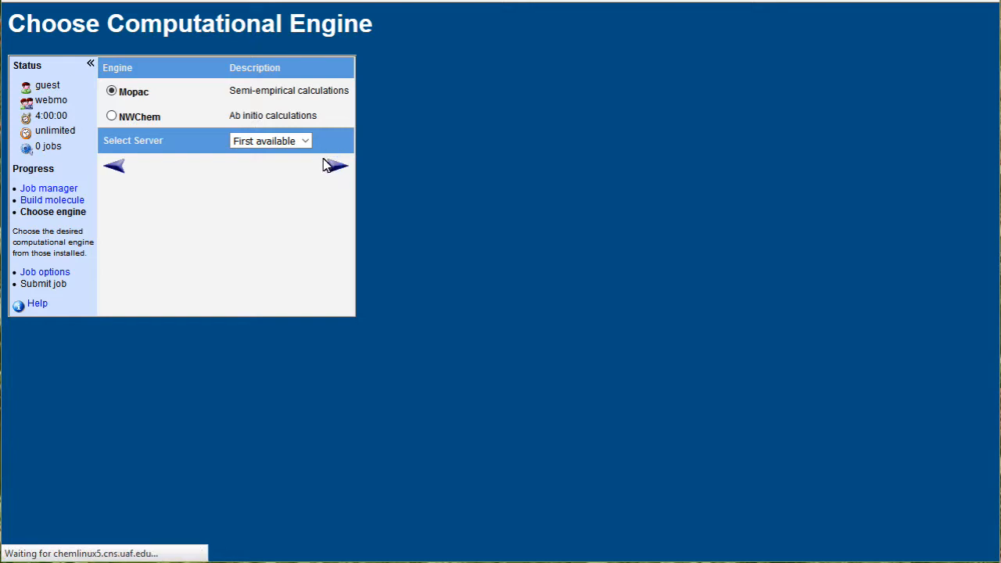
click(335, 166)
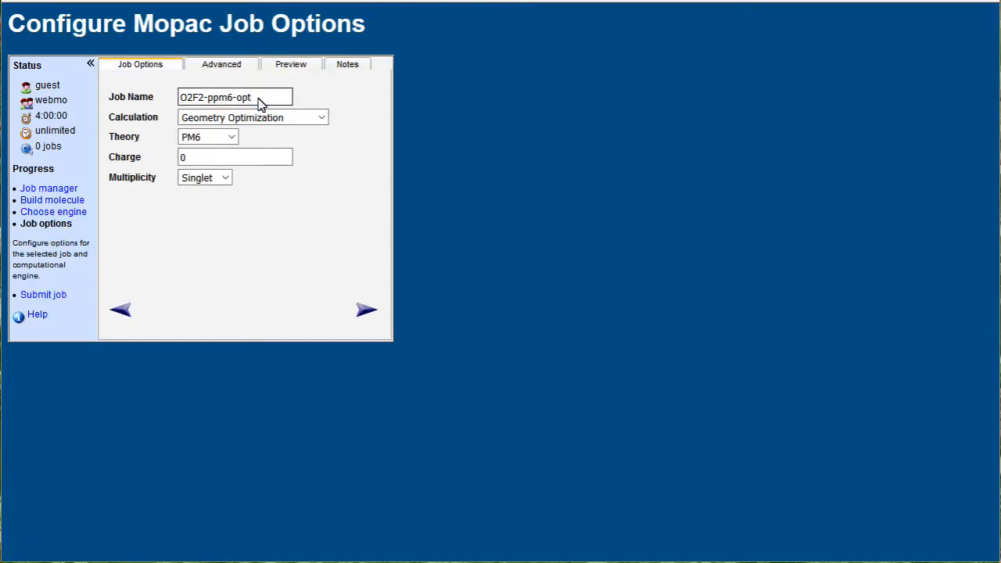
text(1-freq)
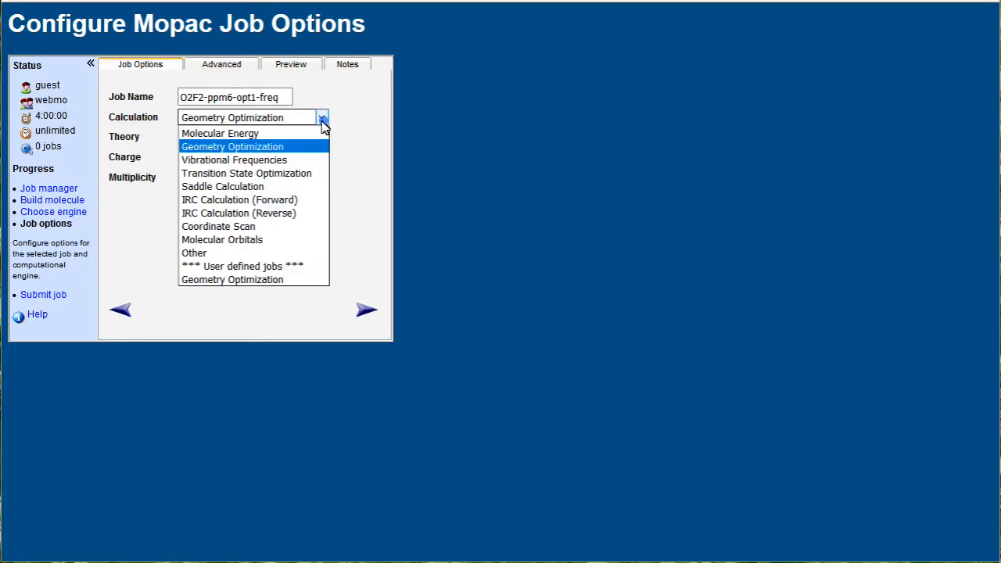
click(235, 159)
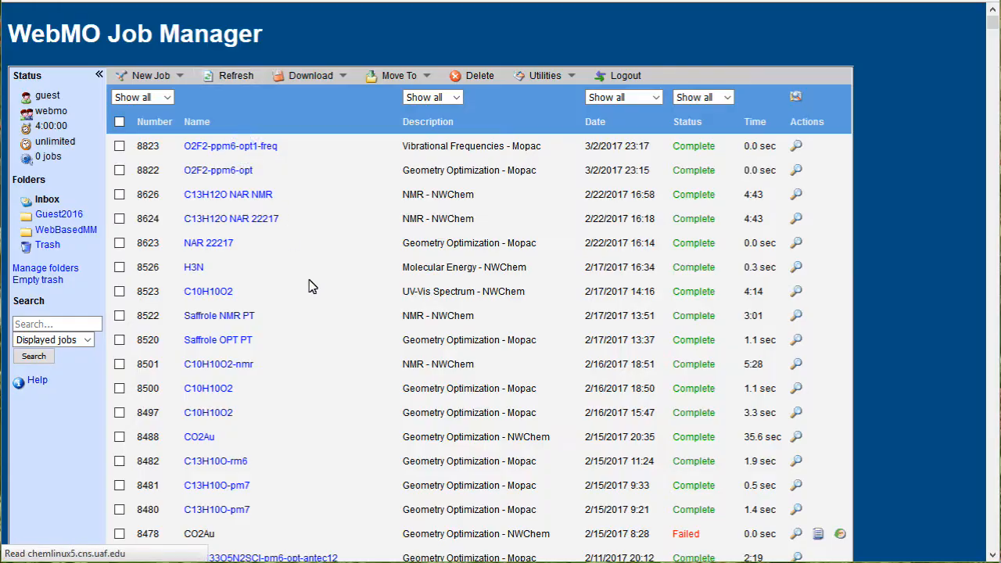
View the frequency results, scroll to the vibrational modes, and animate mode 1 at −288.0 cm⁻¹.
click(794, 146)
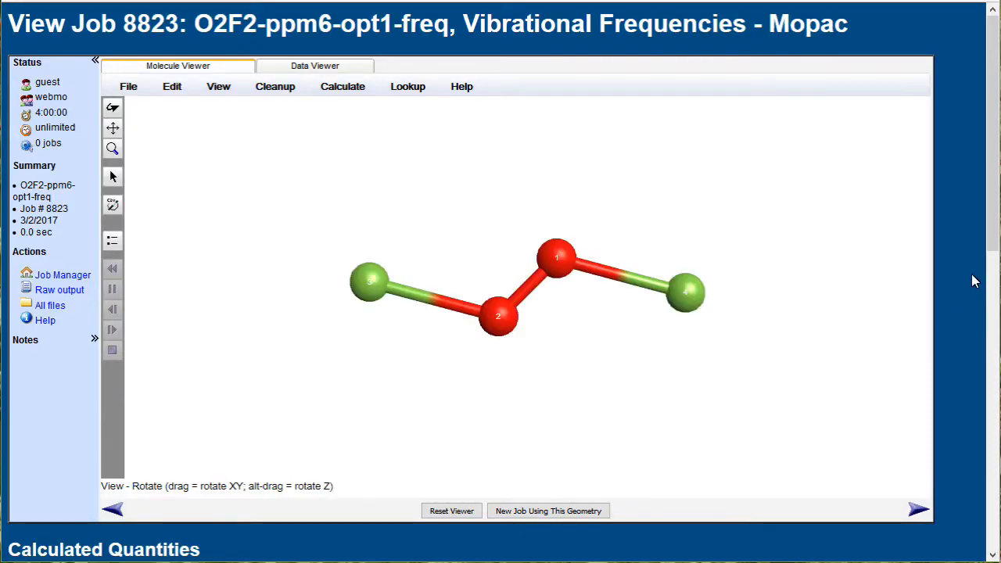
scroll(down, 3)
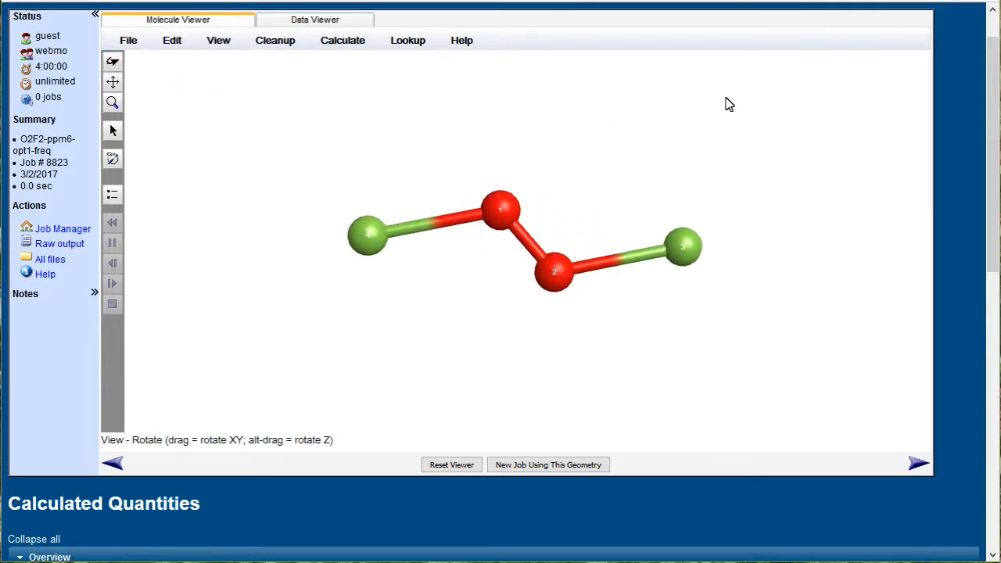
scroll(down, 3)
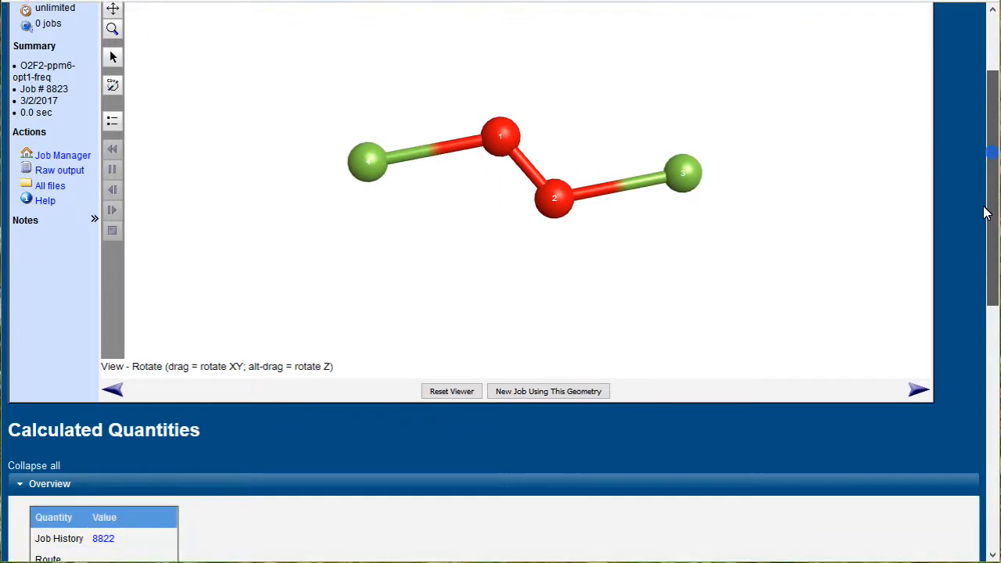
scroll(down, 3)
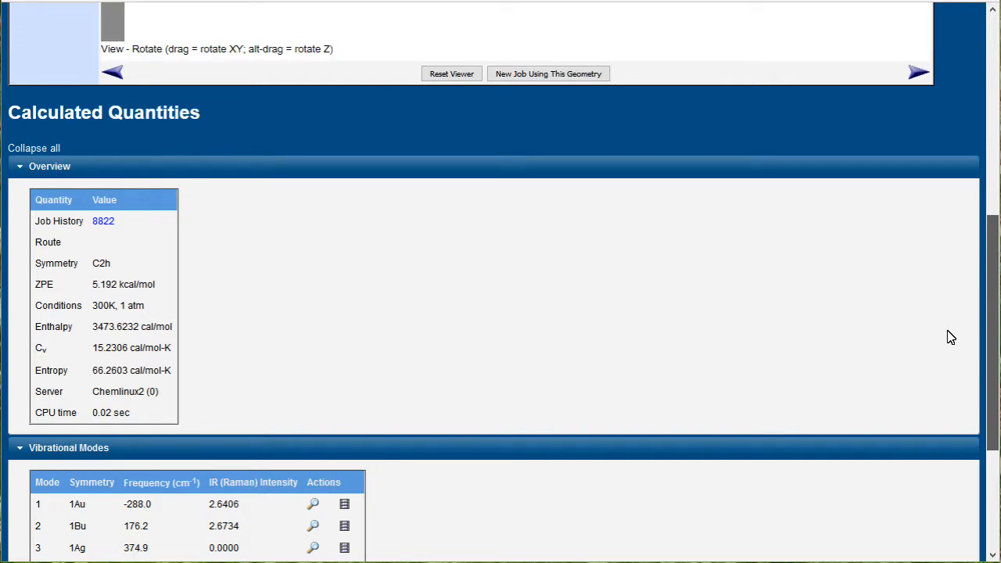
scroll(down, 3)
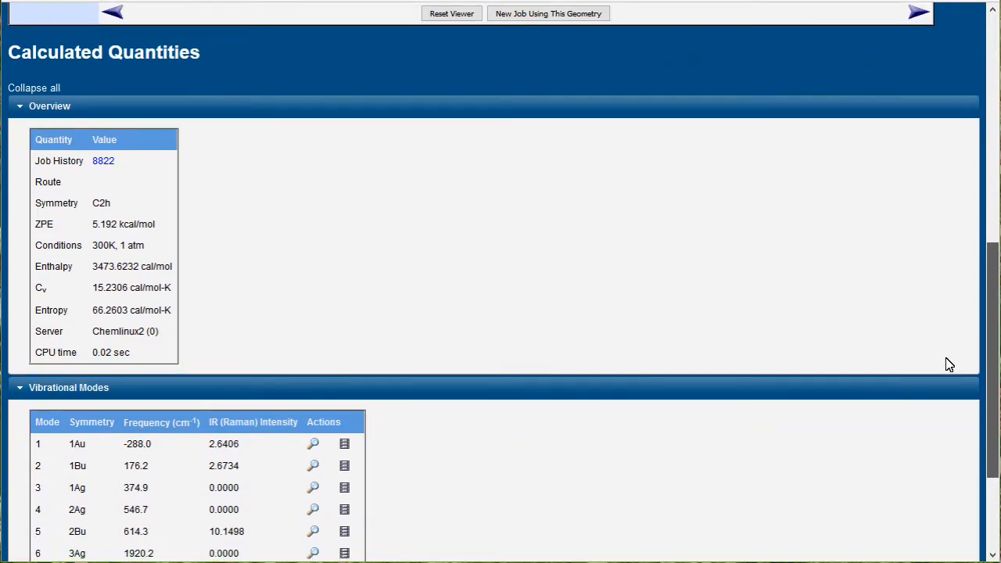
scroll(down, 3)
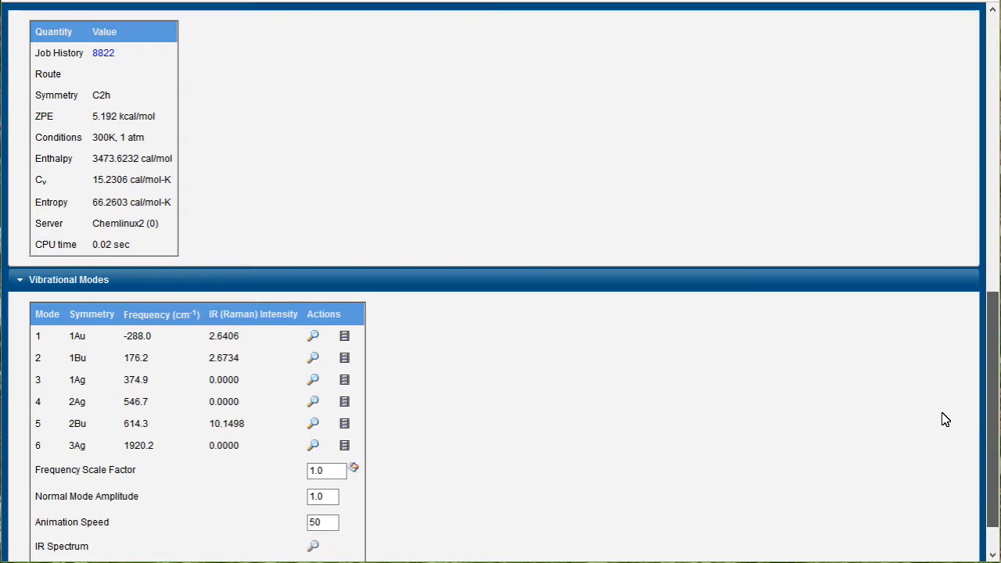
scroll(down, 3)
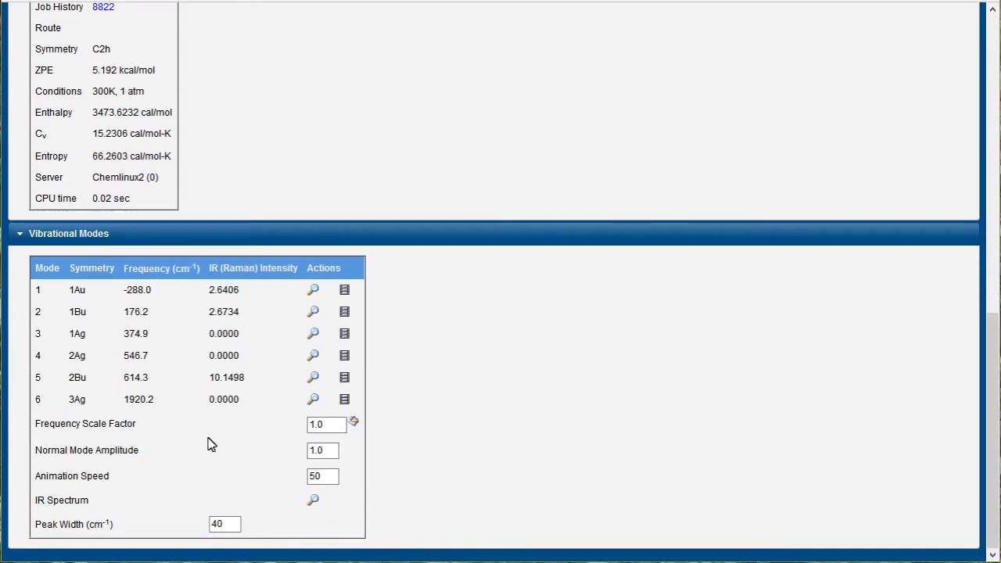
double_click(136, 289)
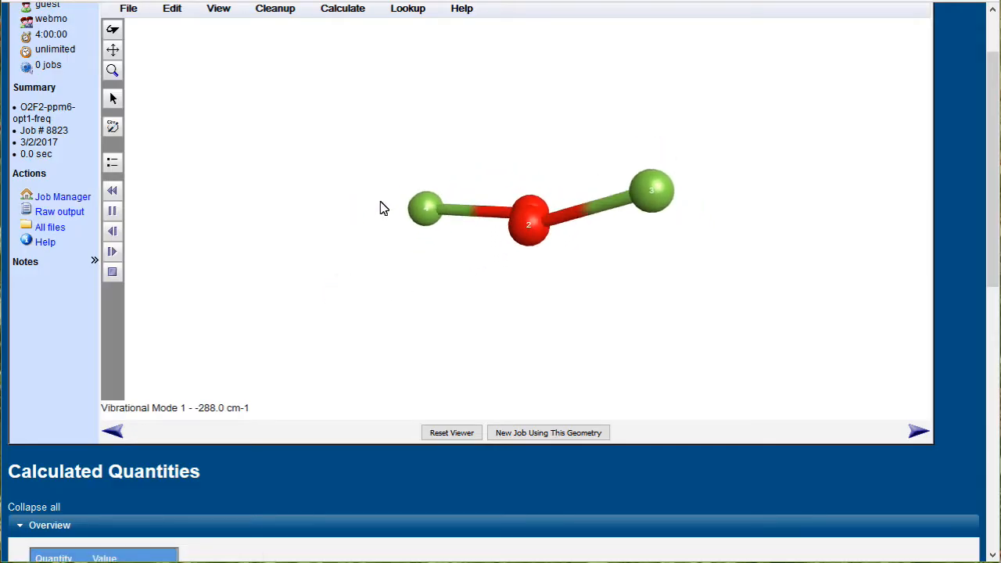
Halt the mode-1 animation at a distorted geometry and start a new job from it.
click(450, 432)
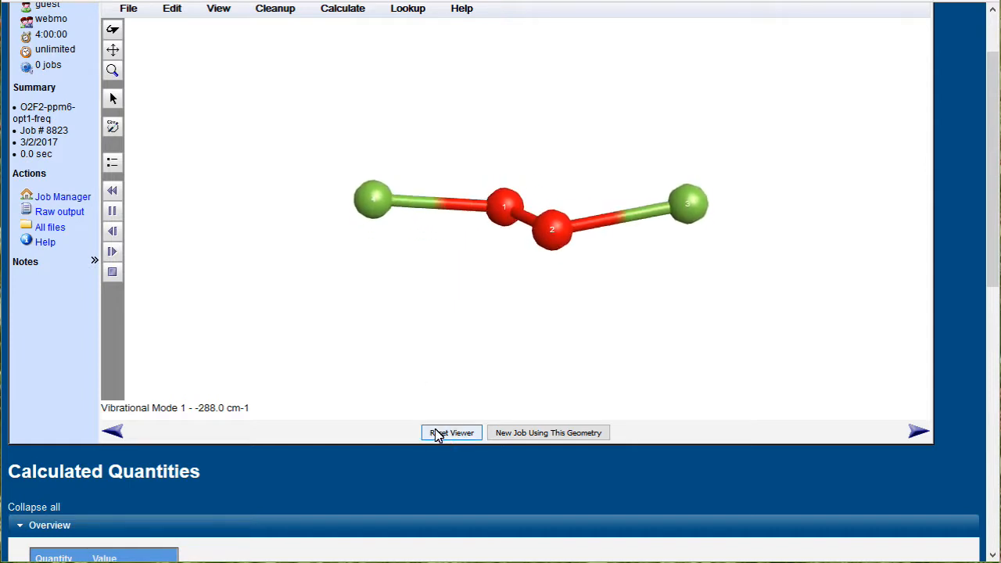
click(450, 431)
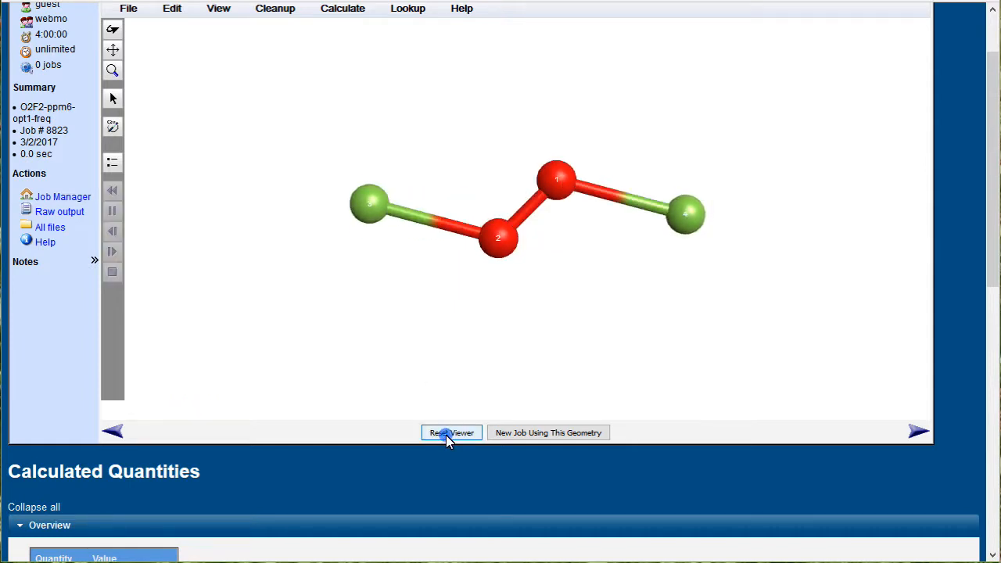
click(451, 432)
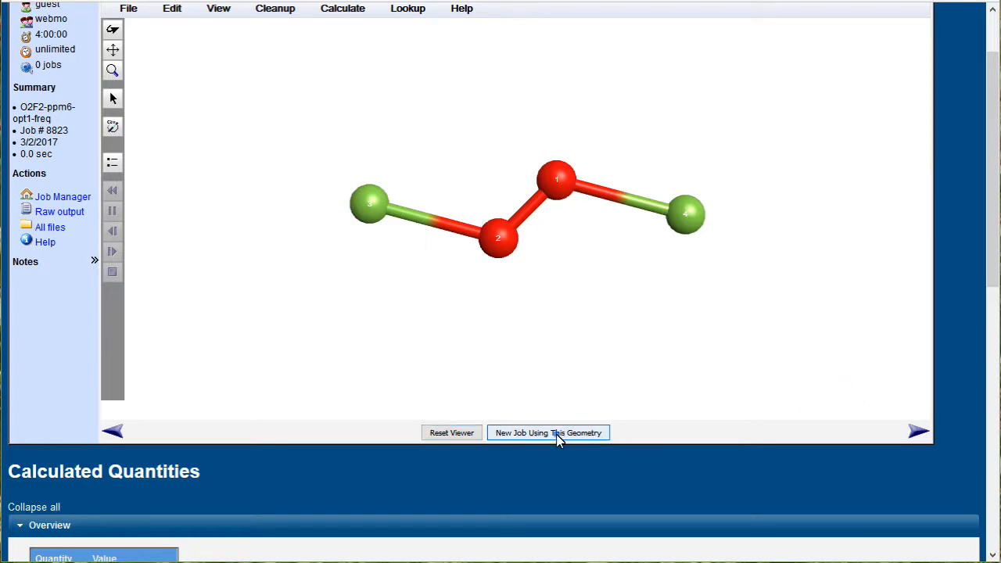
click(547, 432)
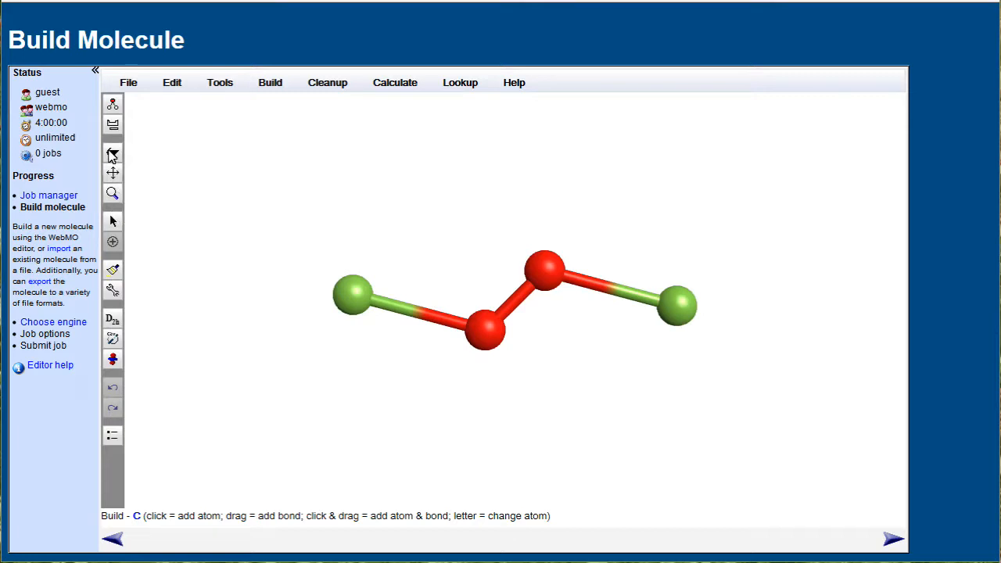
click(112, 152)
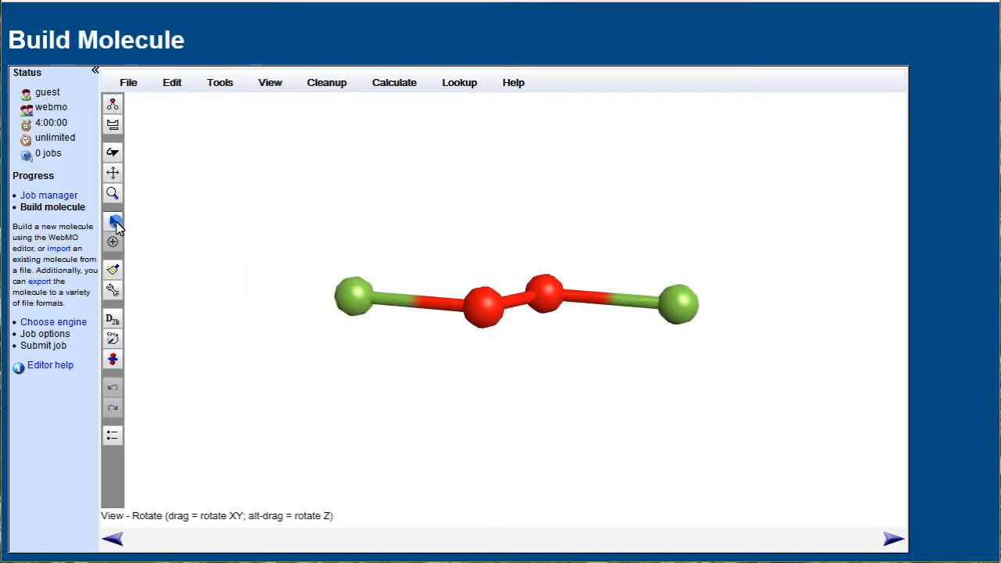
Inspect the distorted molecule with the move tool and continue to engine selection.
click(113, 220)
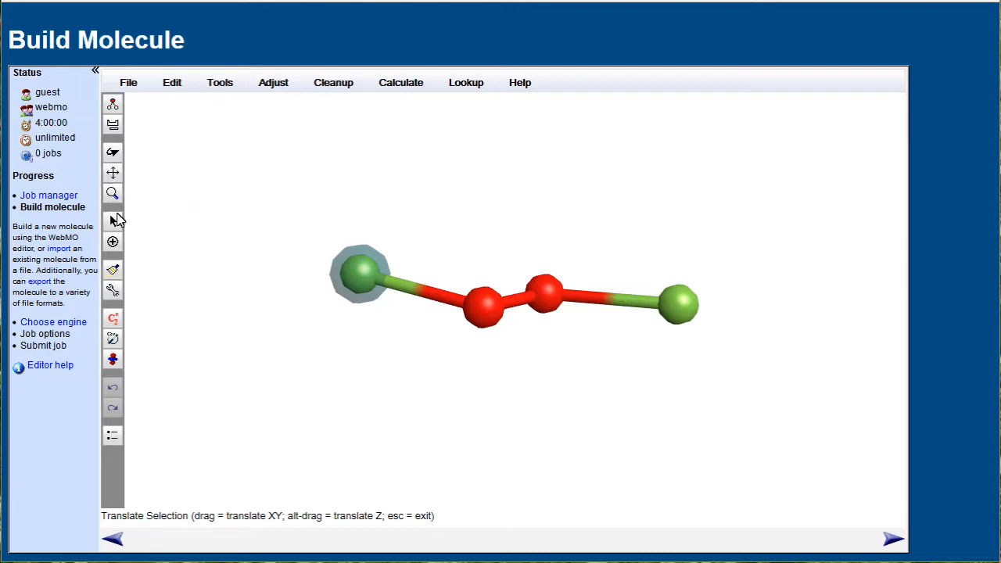
click(112, 221)
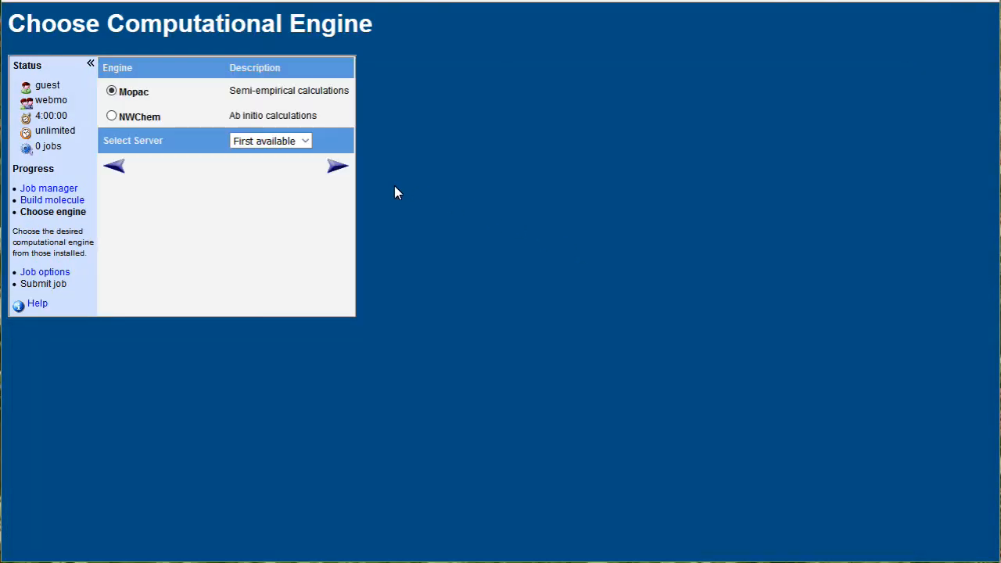
Keep Mopac, set the calculation to Geometry Optimization, and submit O2F2-ppm6-opt2.
click(338, 166)
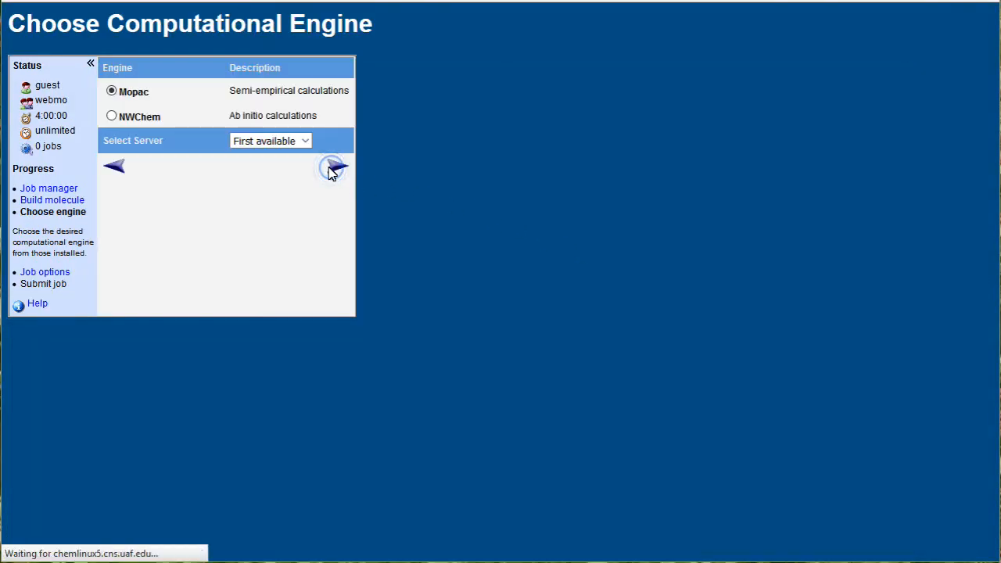
click(332, 167)
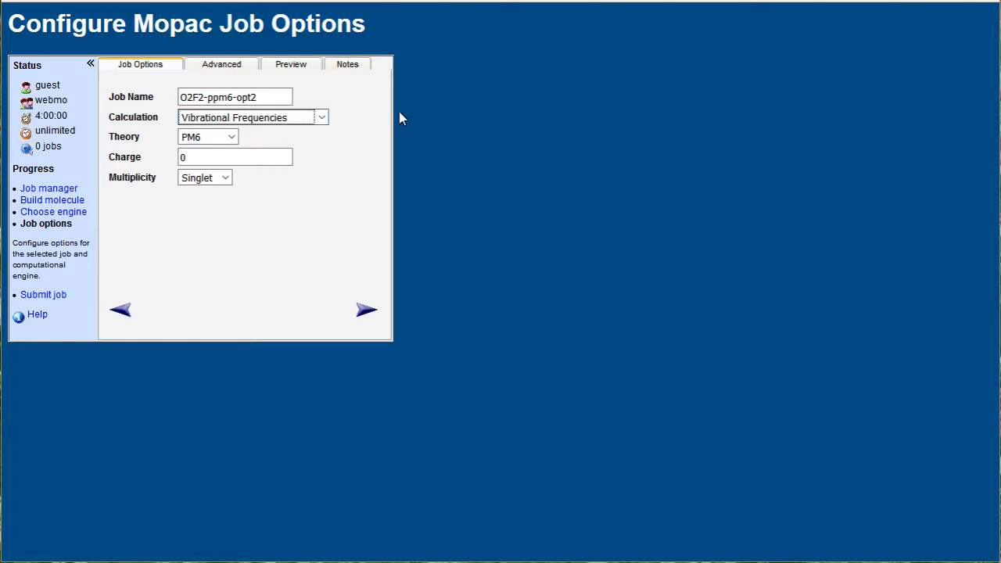
click(254, 116)
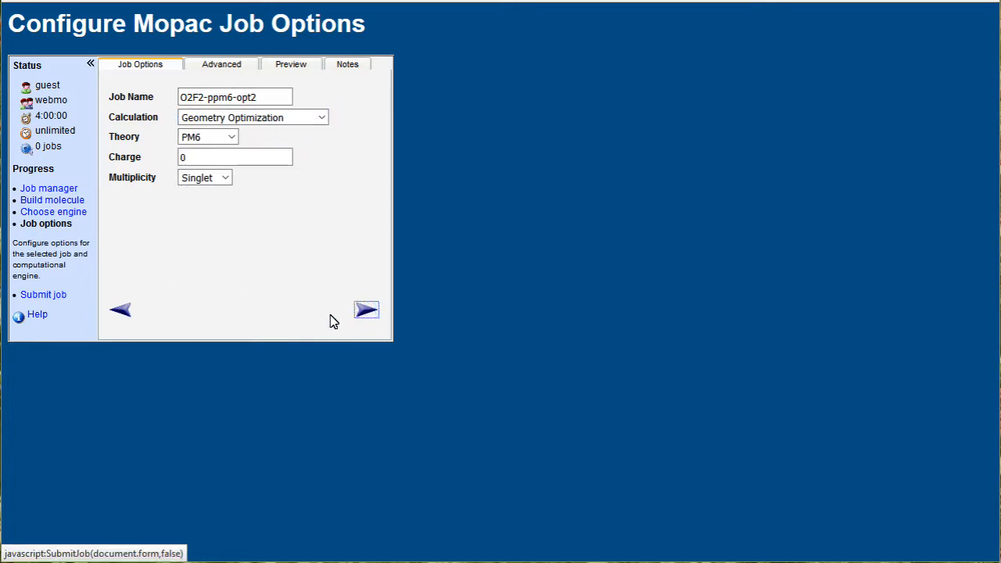
click(366, 309)
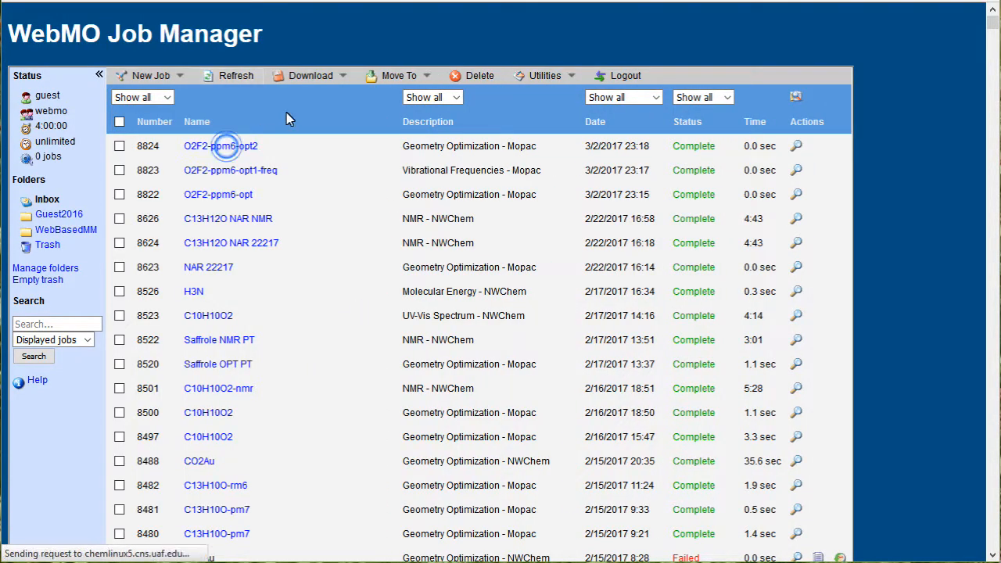
View the finished O2F2-ppm6-opt2 job and bring up its raw Mopac output.
click(219, 146)
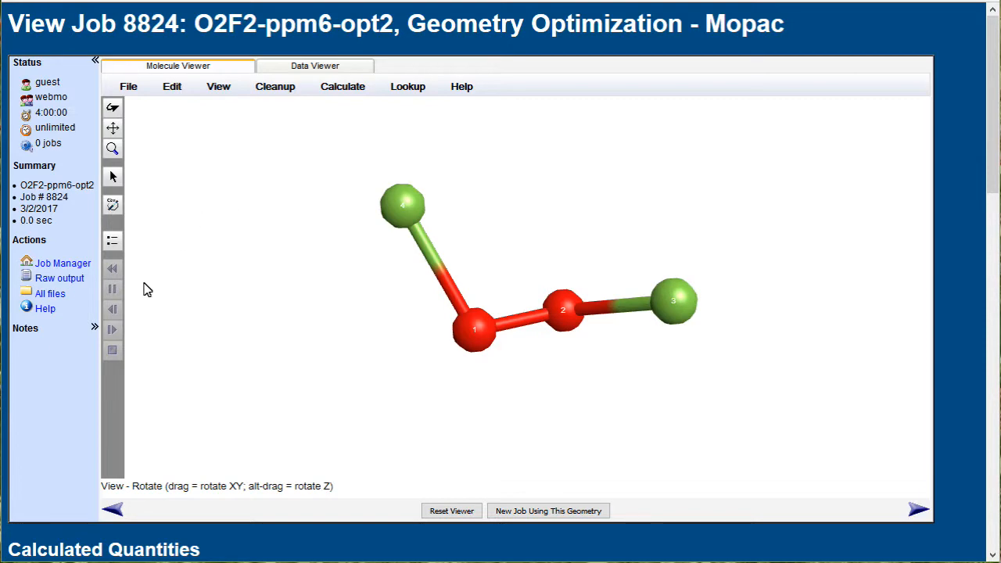
click(59, 279)
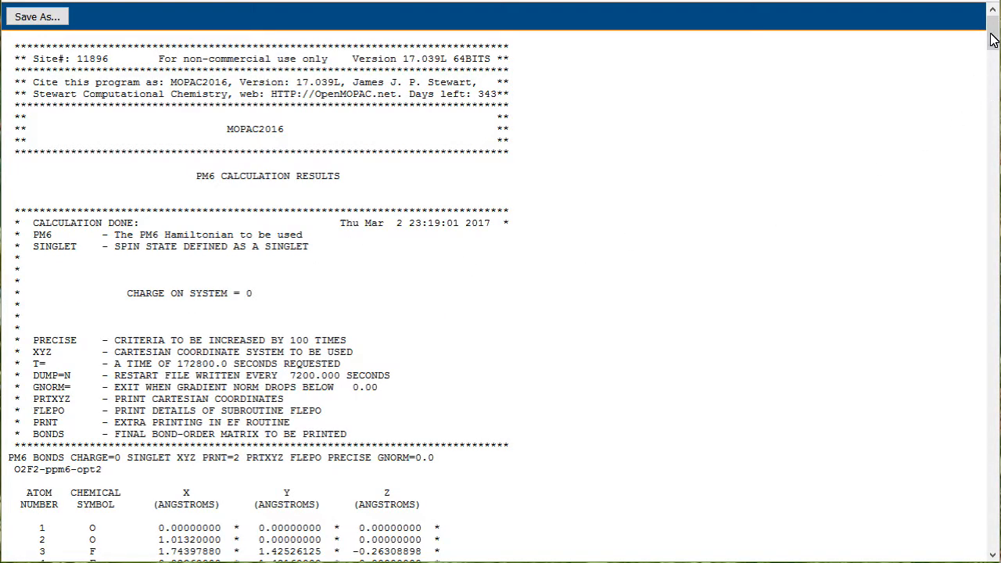
Scroll the raw Mopac output down to the bond orders and JOB ENDED NORMALLY.
scroll(down, 3)
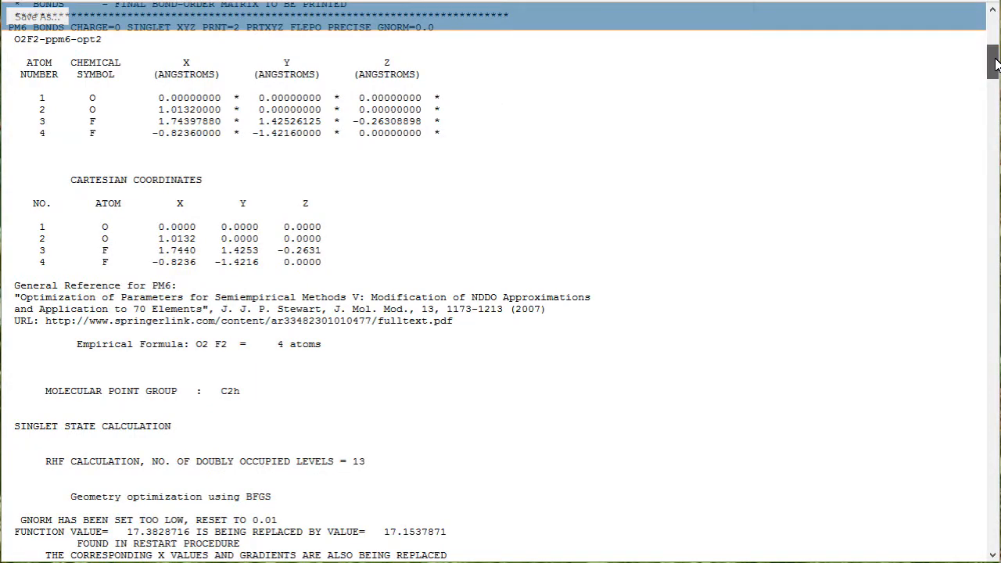
scroll(down, 3)
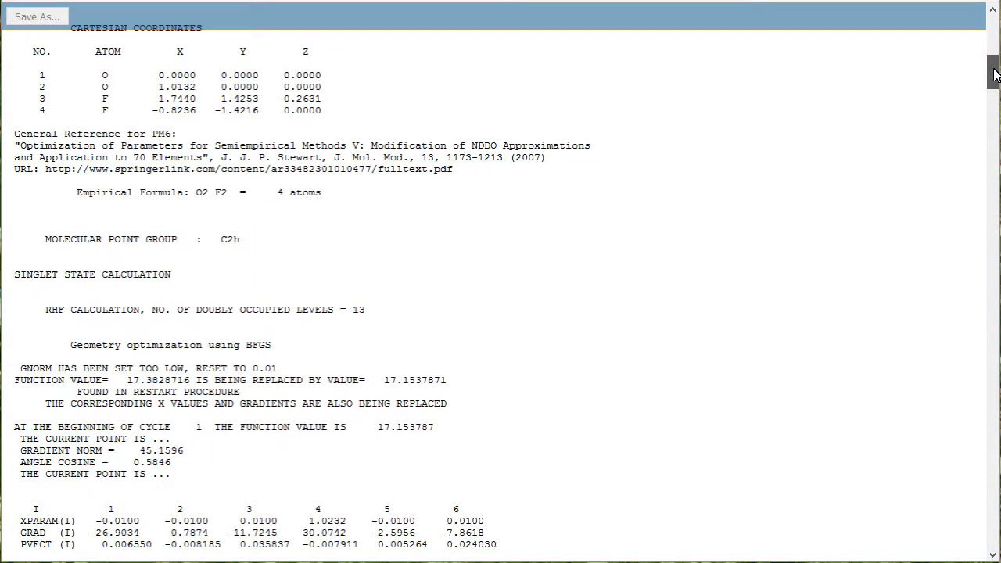
scroll(down, 3)
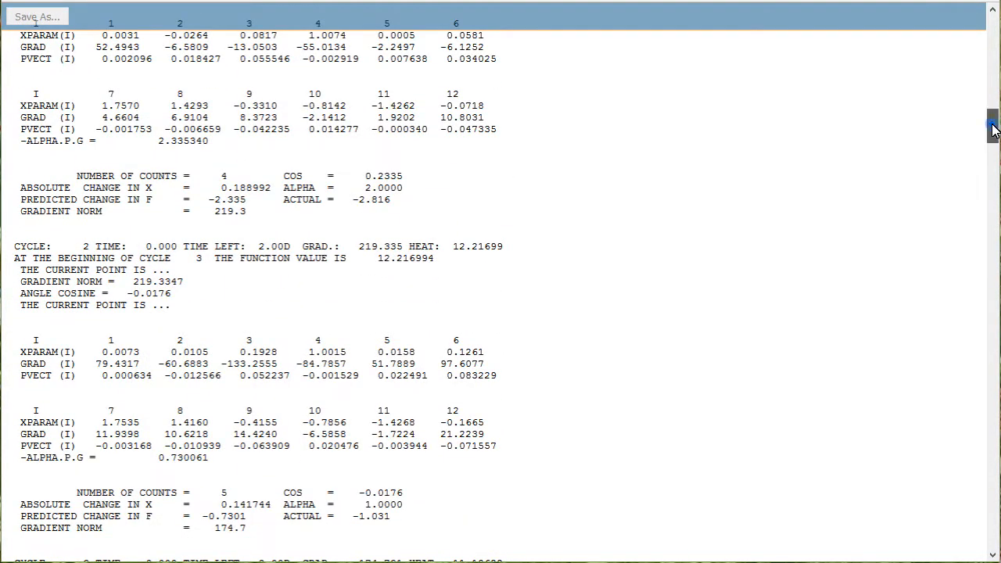
scroll(down, 3)
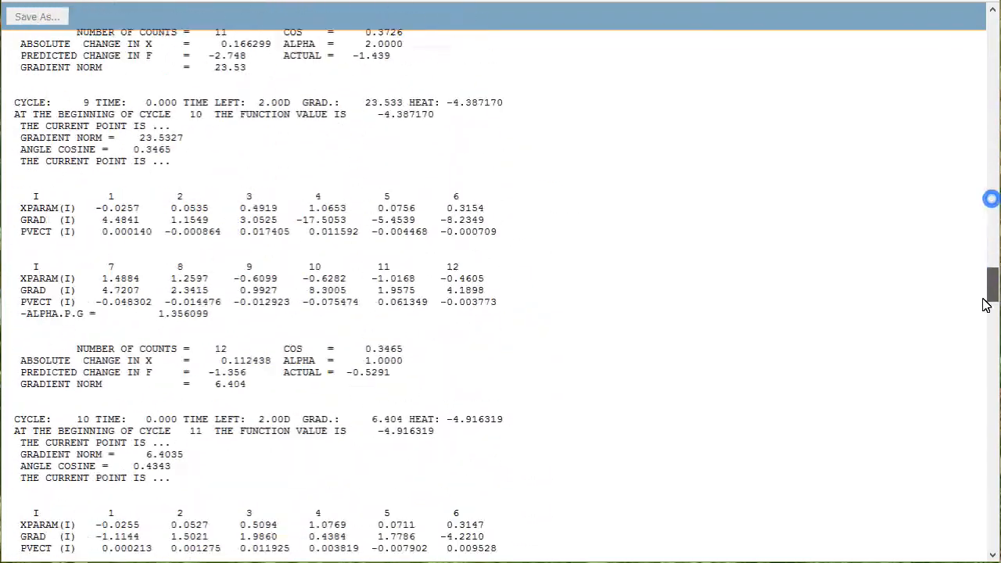
scroll(down, 3)
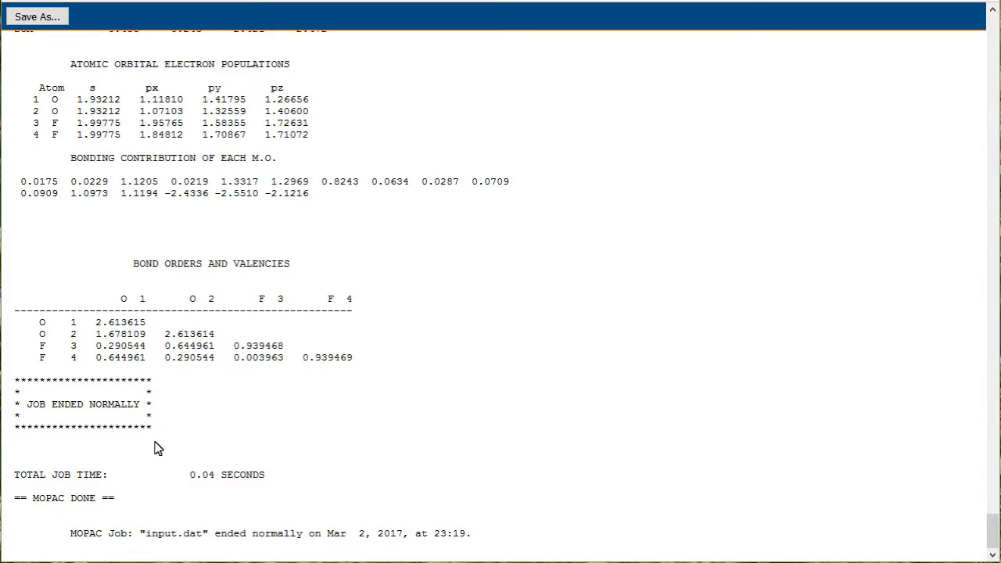
mouse_move(976, 423)
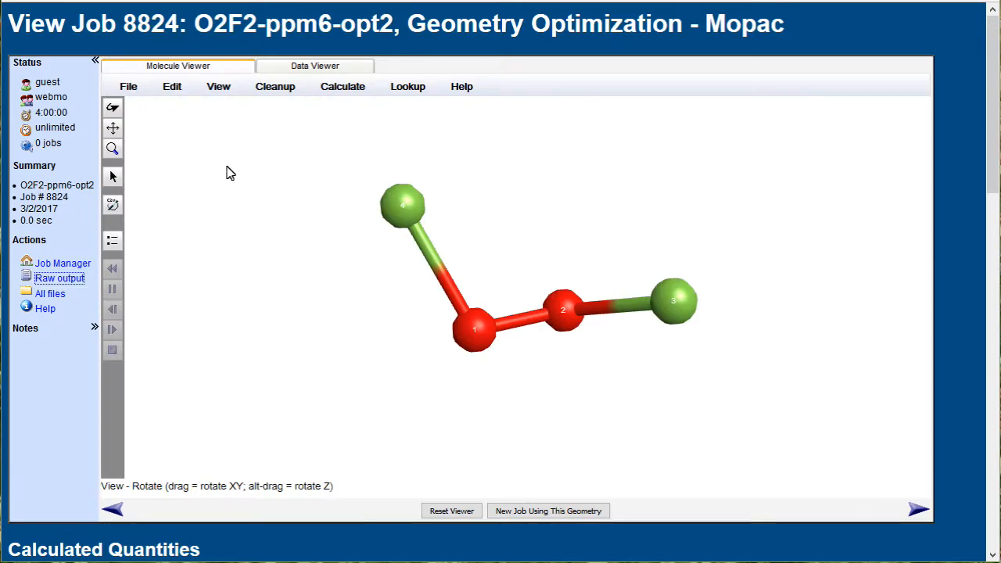
Start a new job from the optimized O2F2 geometry, skipping symmetrization, with Mopac as engine.
click(548, 510)
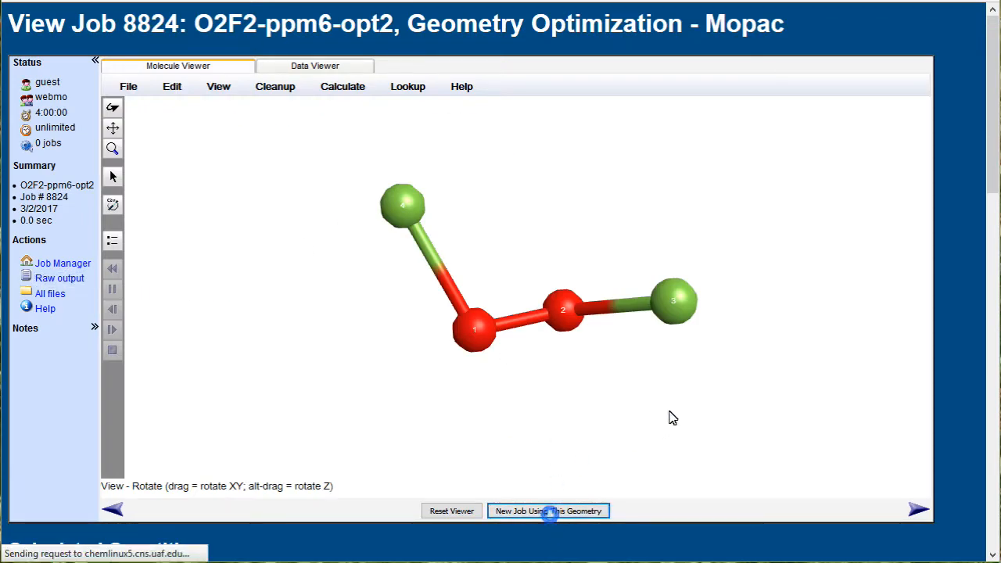
click(548, 510)
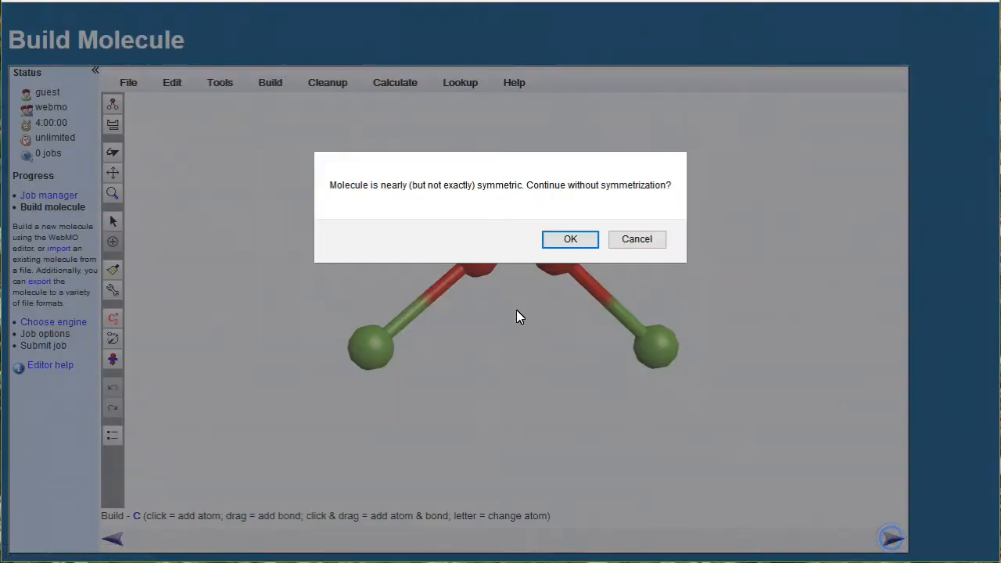
click(570, 238)
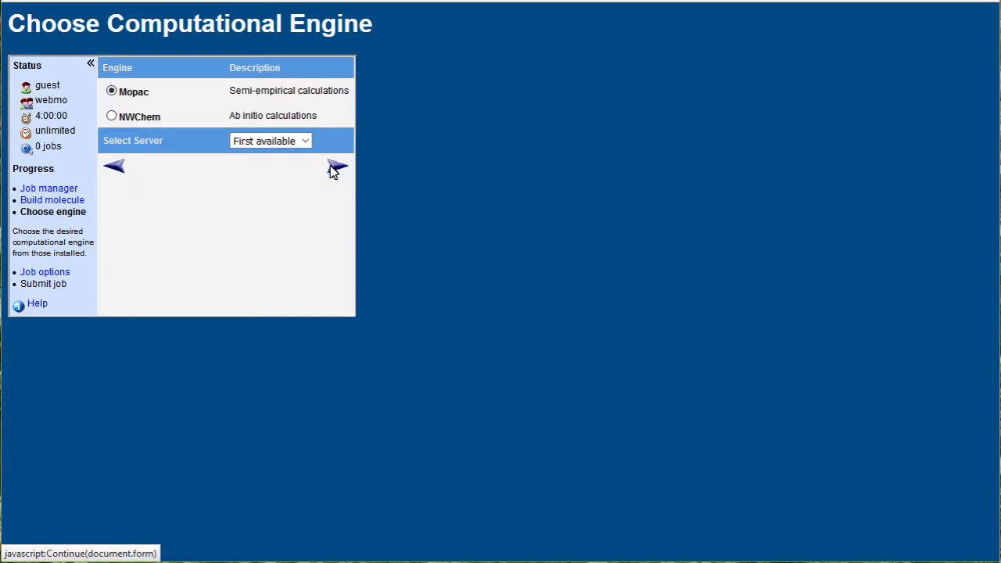
click(338, 167)
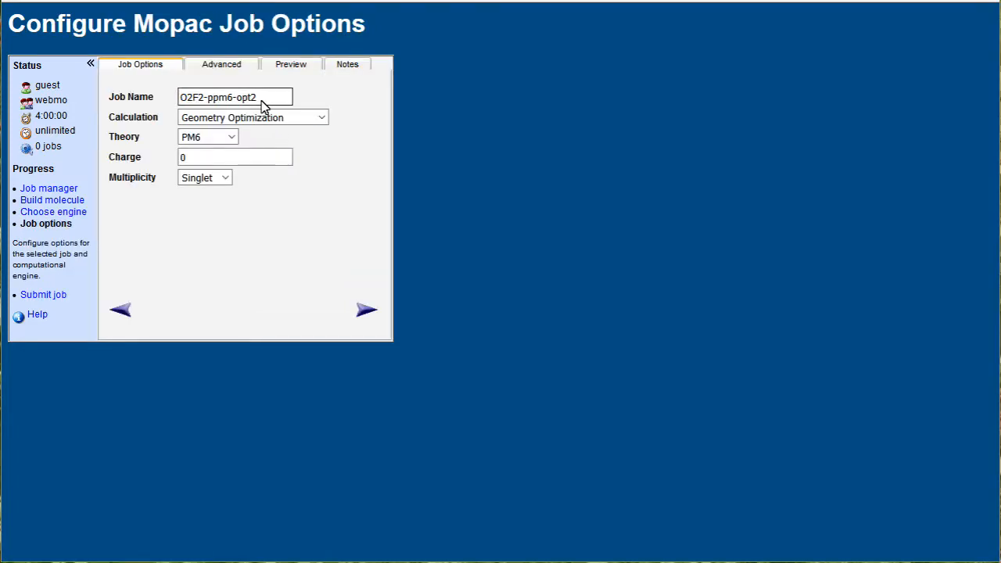
Name the job O2F2-ppm6-opt2-freq, choose Vibrational Frequencies, and submit it.
text(-freq)
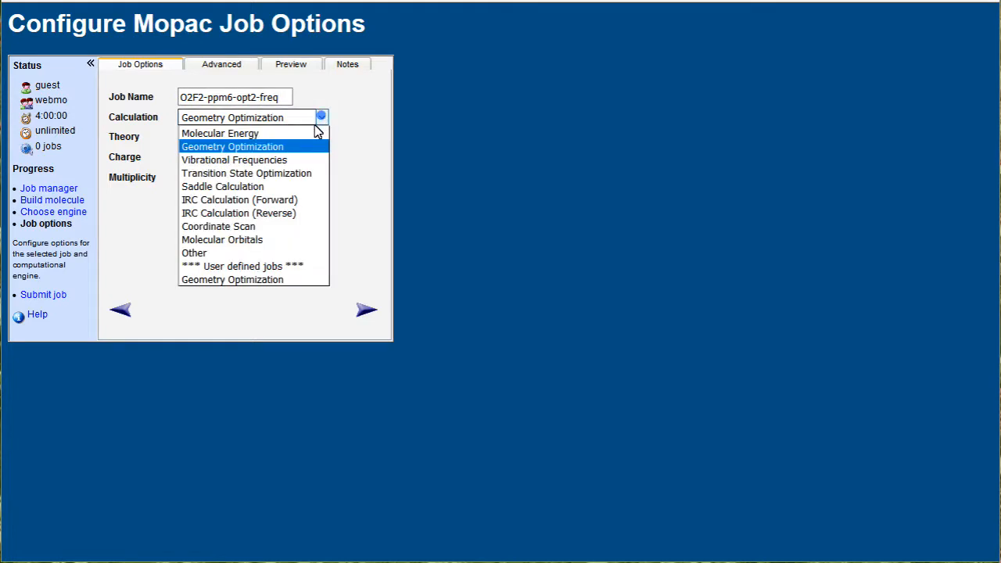
click(235, 159)
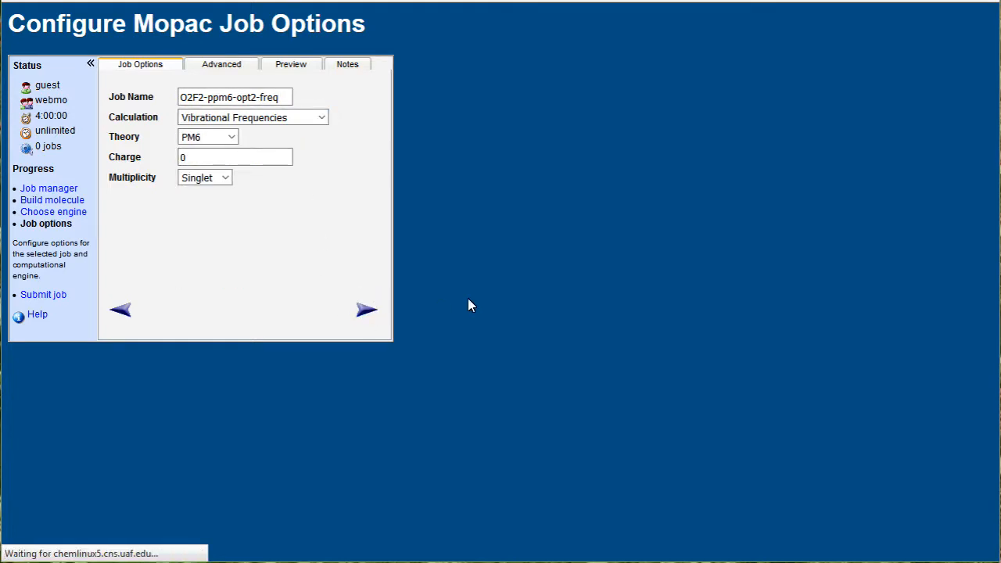
click(44, 294)
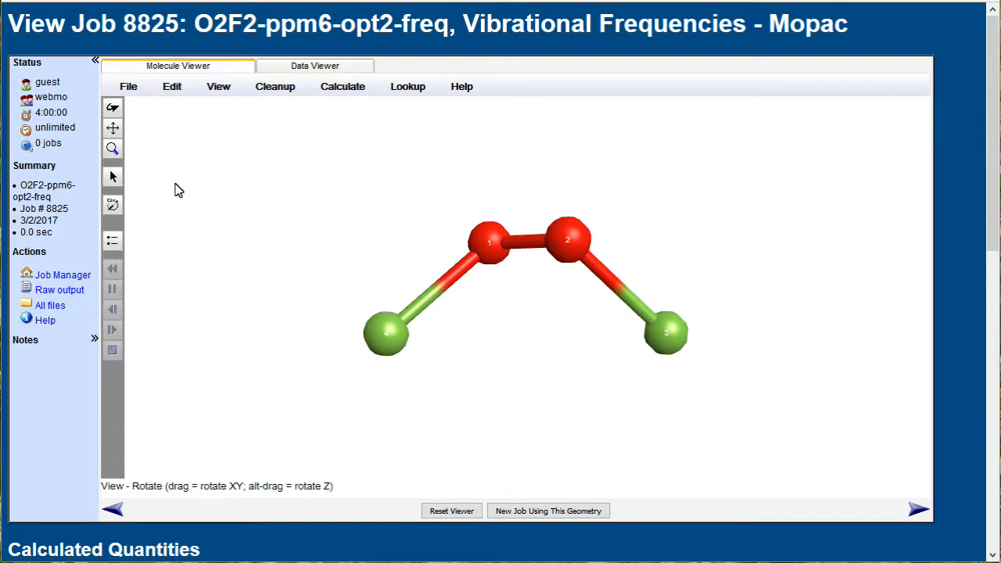
Animate a vibrational mode from the Vibrational Modes table, then reset the viewer orientation.
drag(178, 191, 413, 138)
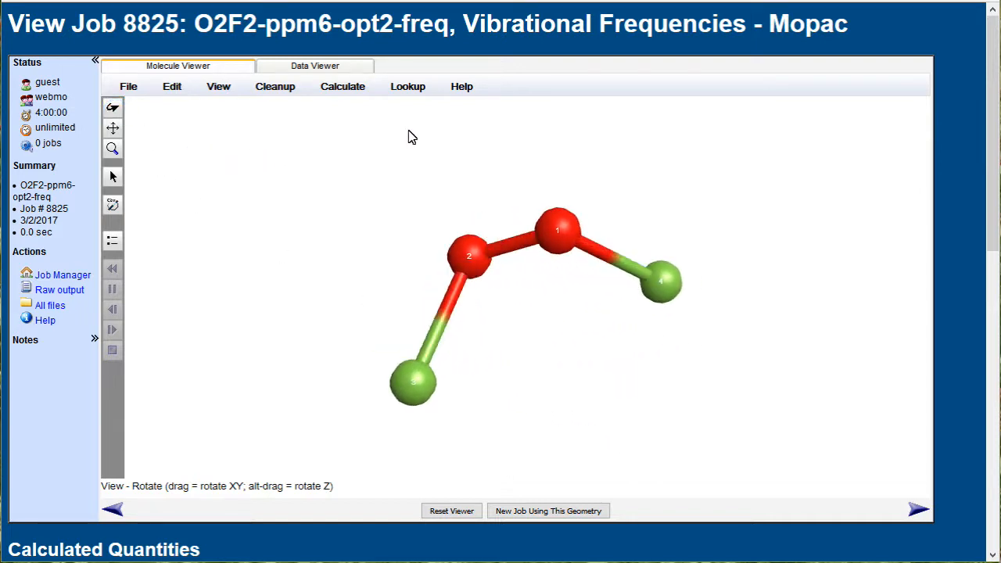
scroll(down, 3)
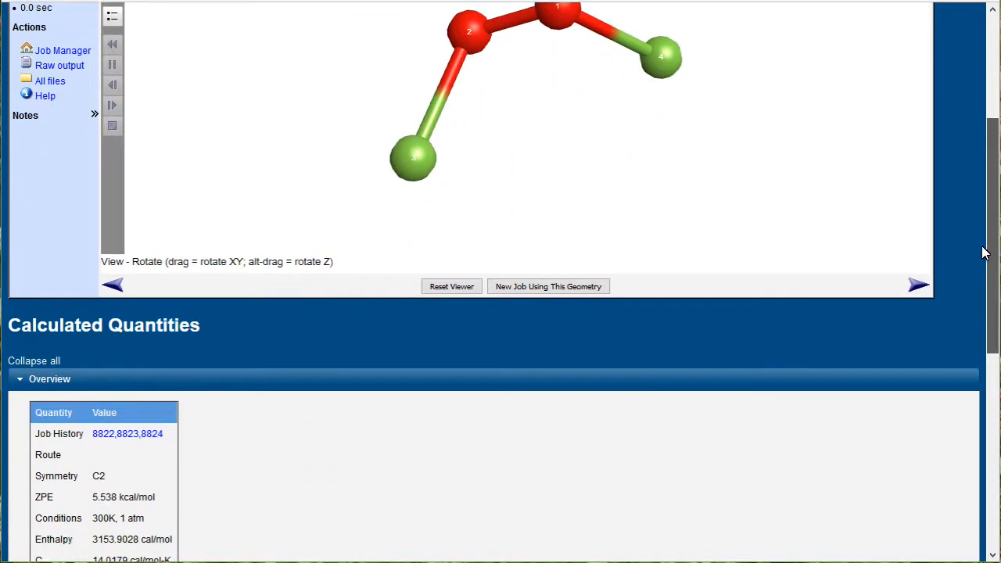
scroll(down, 3)
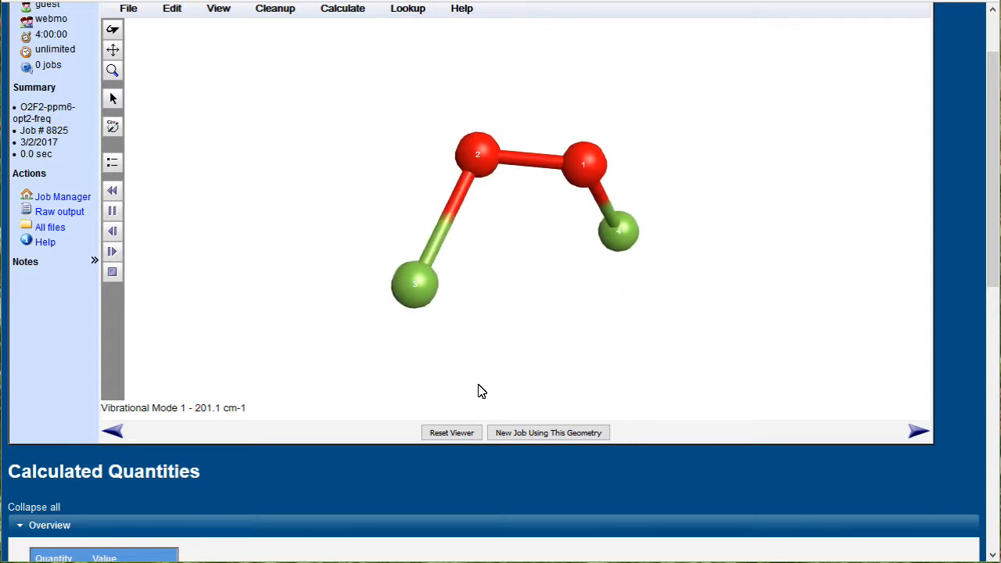
scroll(down, 3)
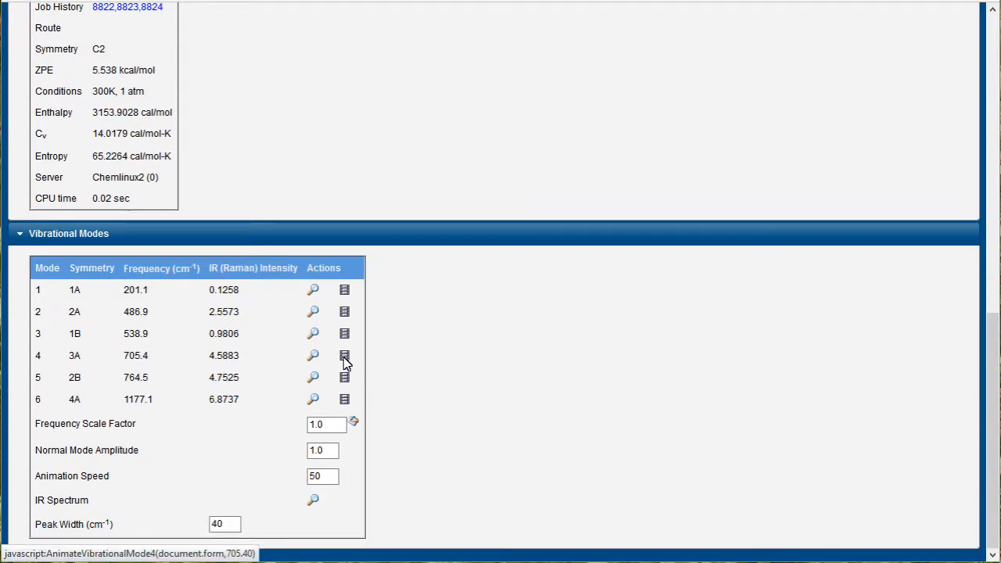
click(344, 399)
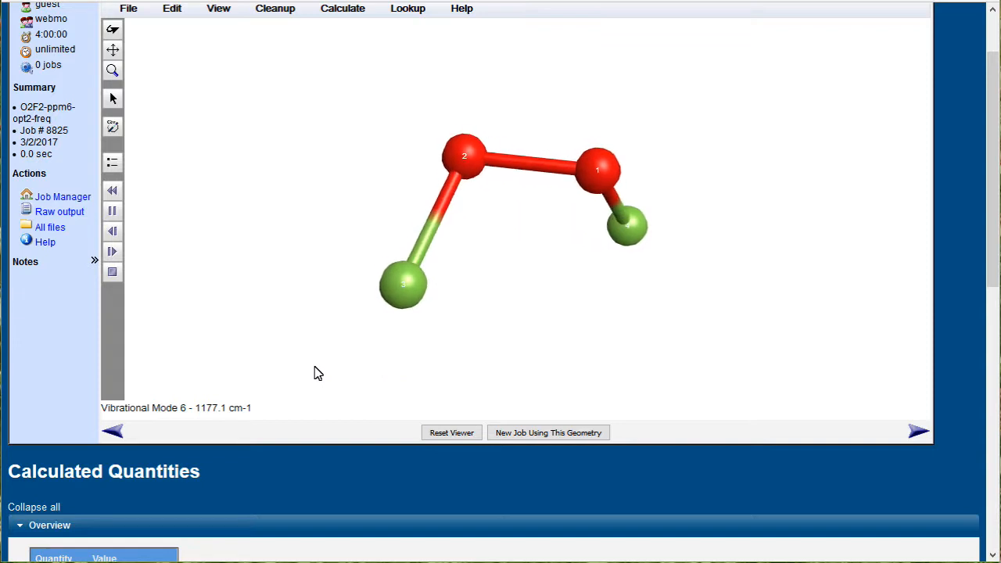
click(450, 432)
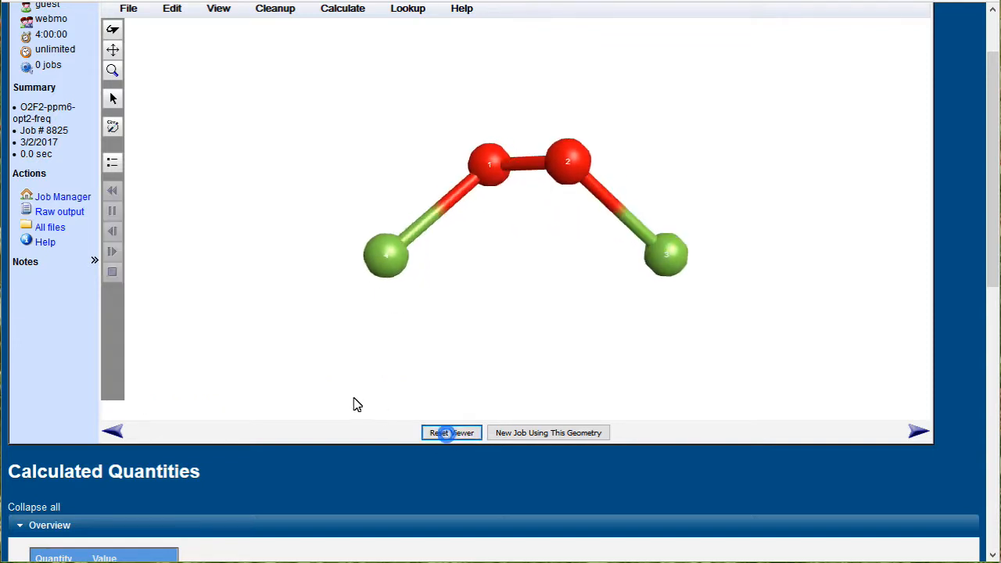
scroll(down, 3)
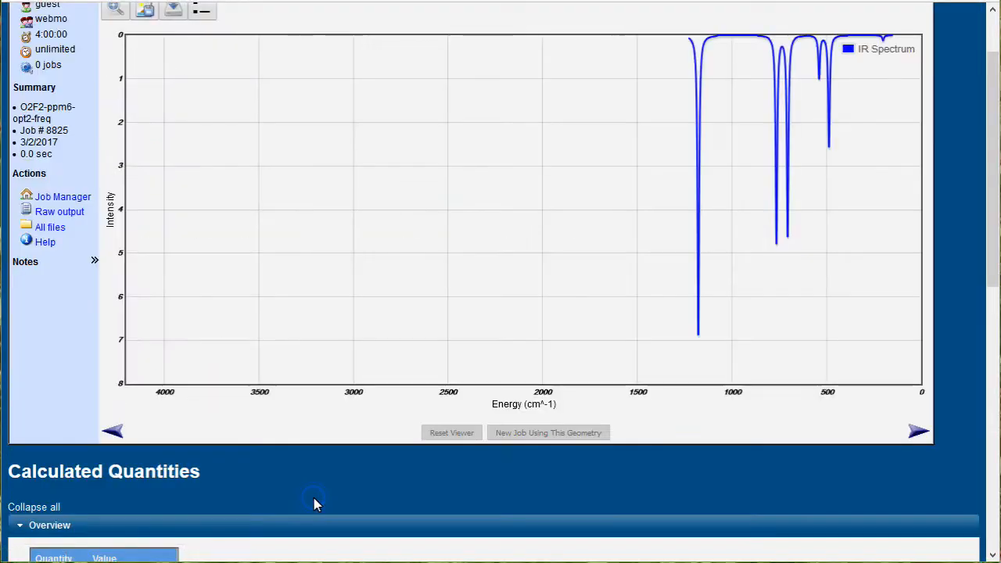
mouse_move(376, 349)
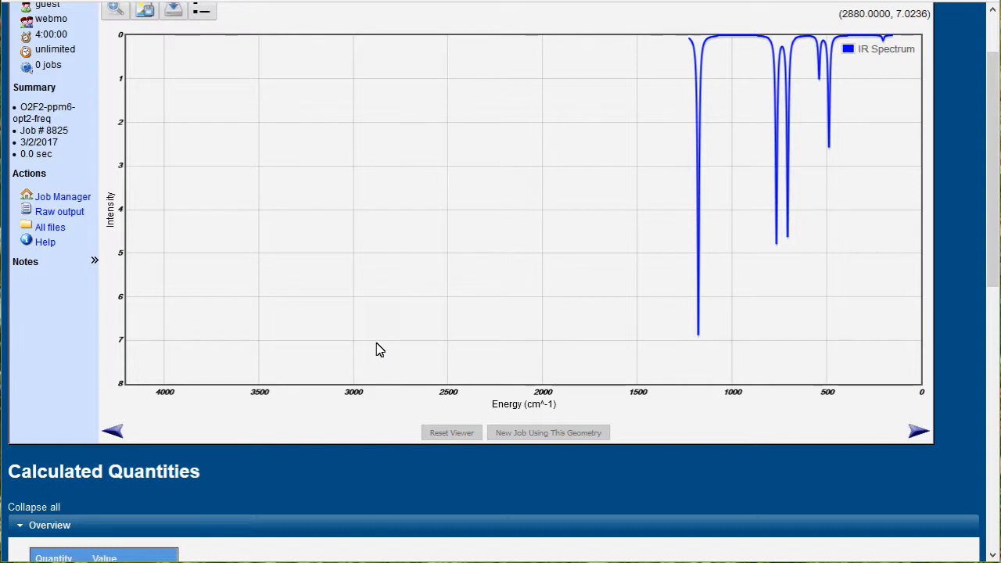
mouse_move(647, 44)
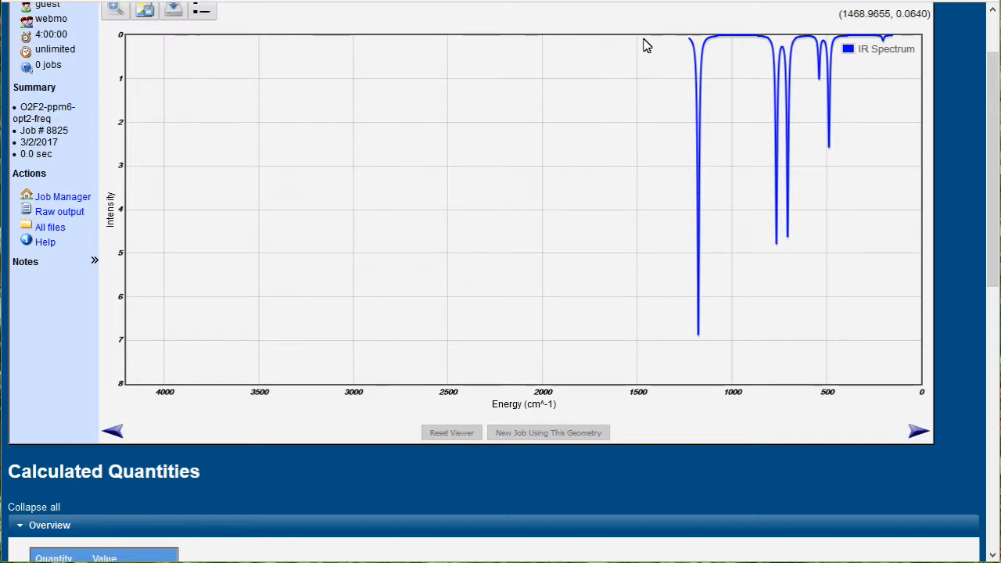
mouse_move(611, 161)
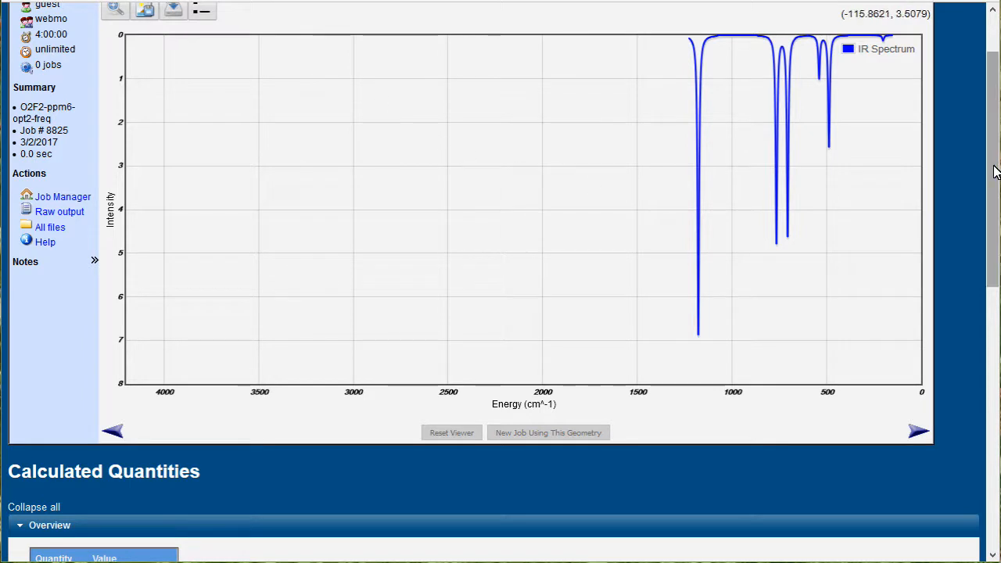
Return to the Molecule Viewer and start a new job from the job 8825 geometry.
scroll(up, 3)
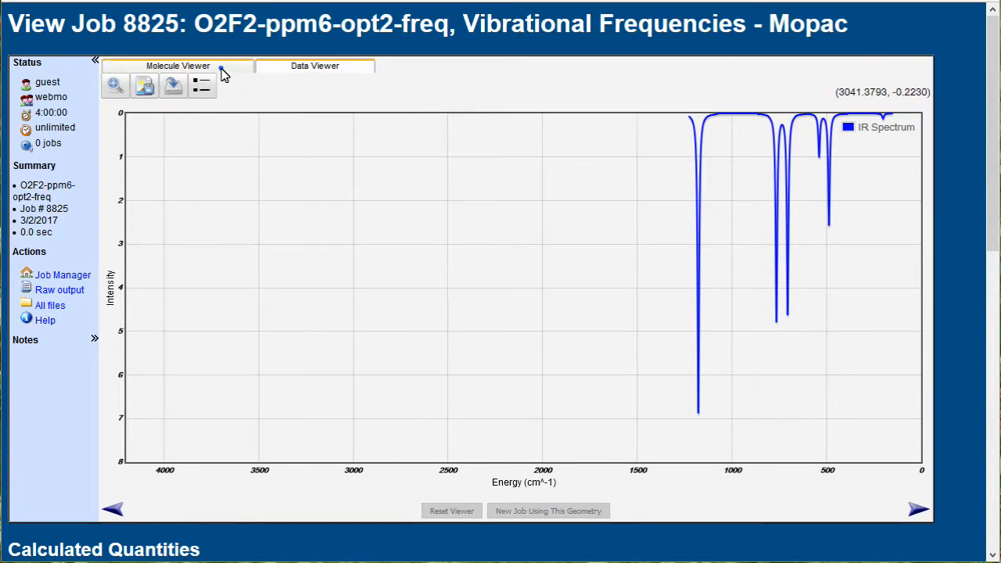
click(179, 66)
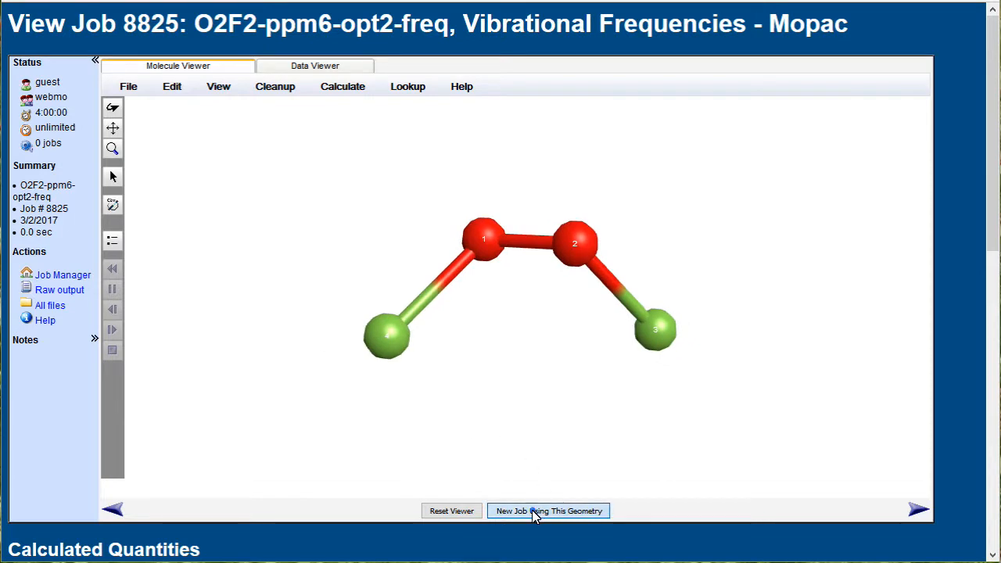
click(547, 510)
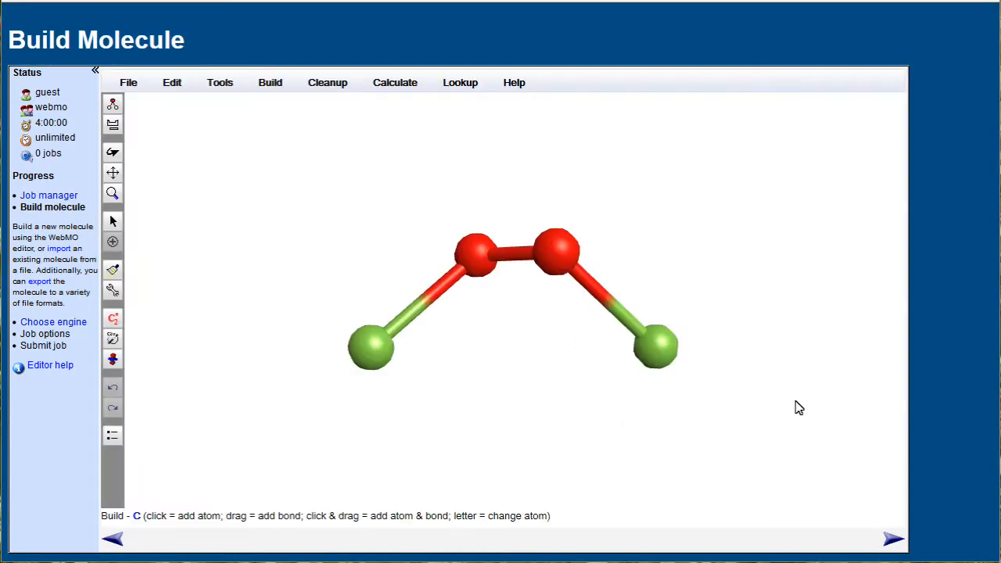
mouse_move(766, 514)
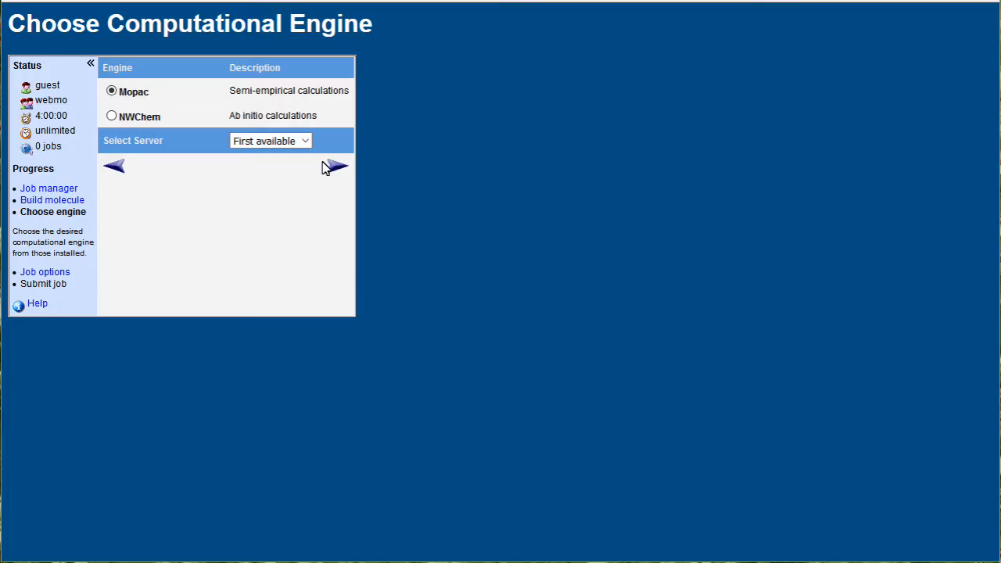
Keep Mopac, rename the job O2F2-ppm6-opt2-MO, choose Molecular Orbitals, and submit.
click(335, 166)
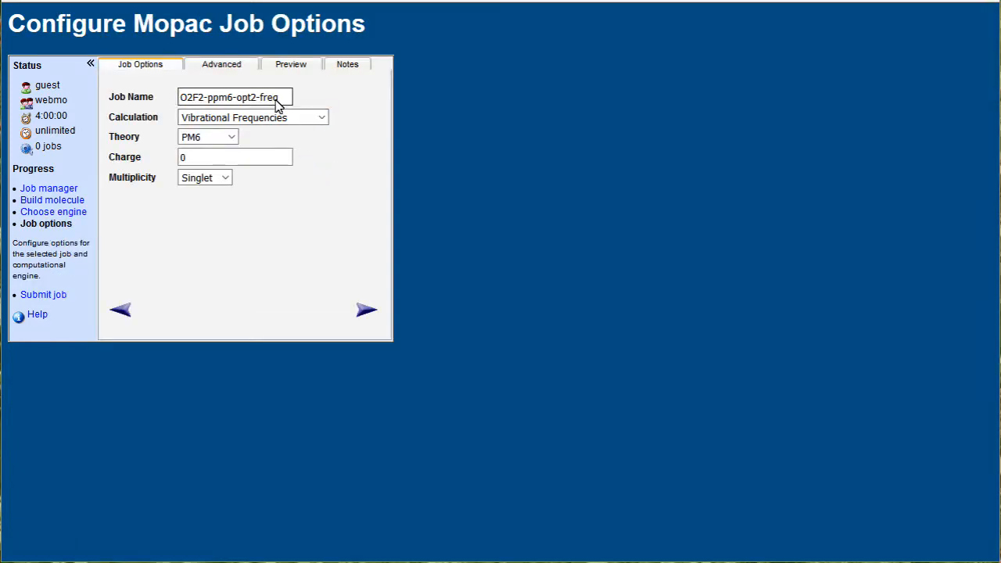
double_click(269, 97)
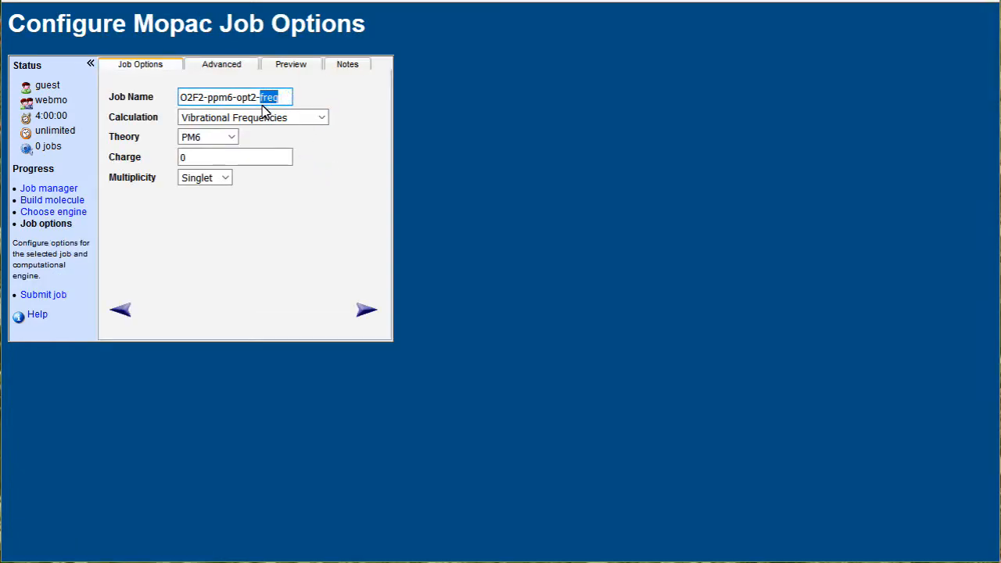
text(MO)
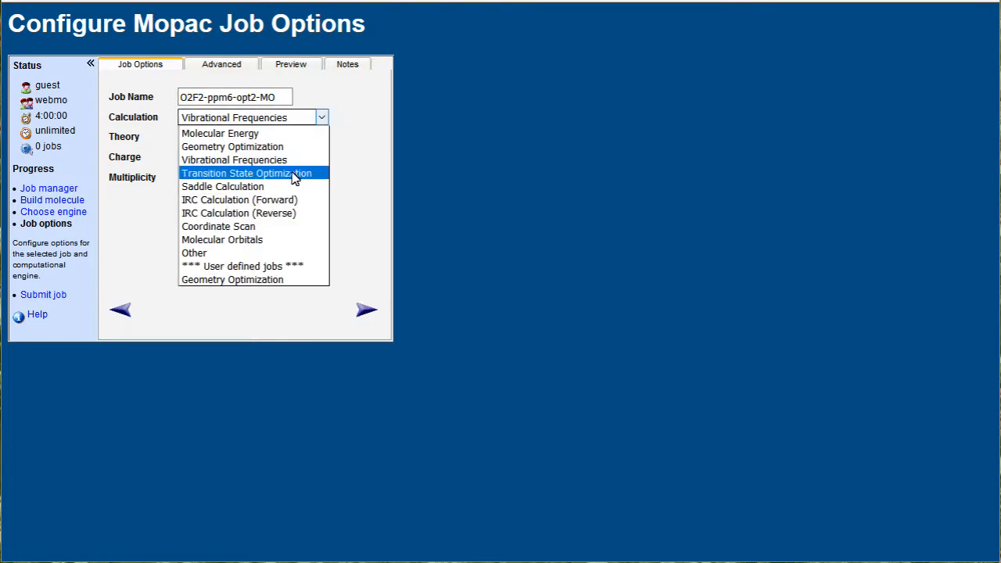
click(222, 239)
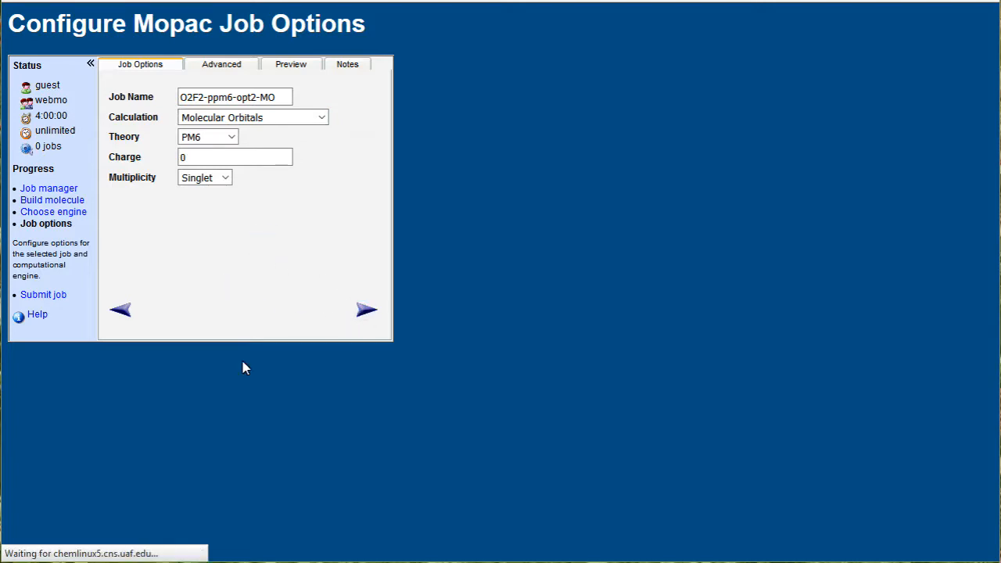
click(49, 188)
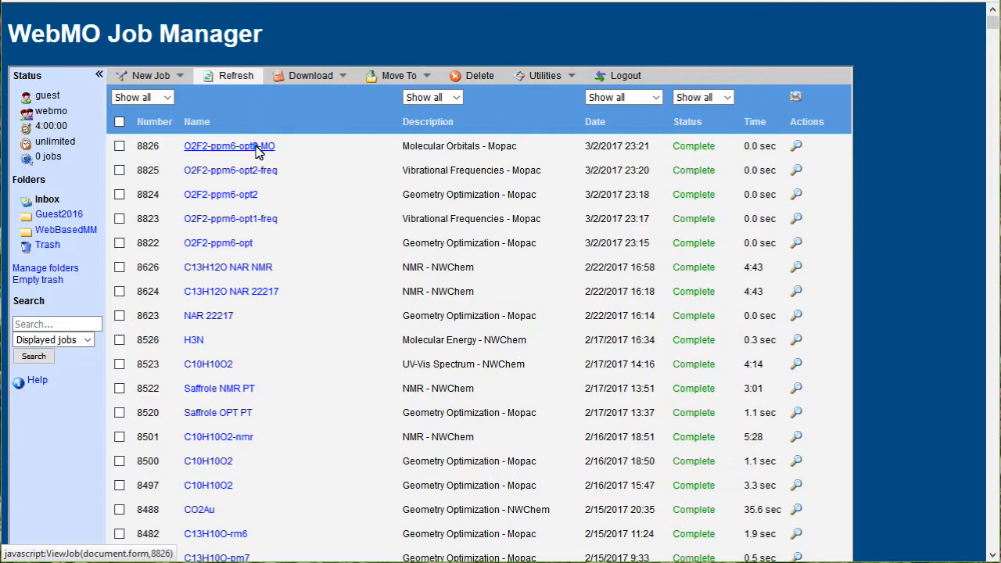
Open job 8826's results and display the electron density isosurface.
click(228, 147)
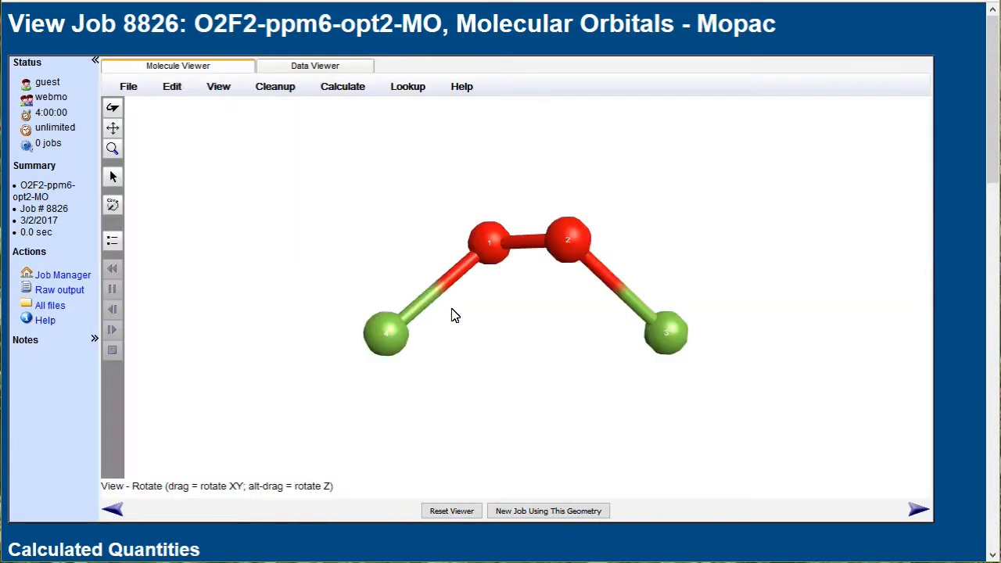
scroll(down, 3)
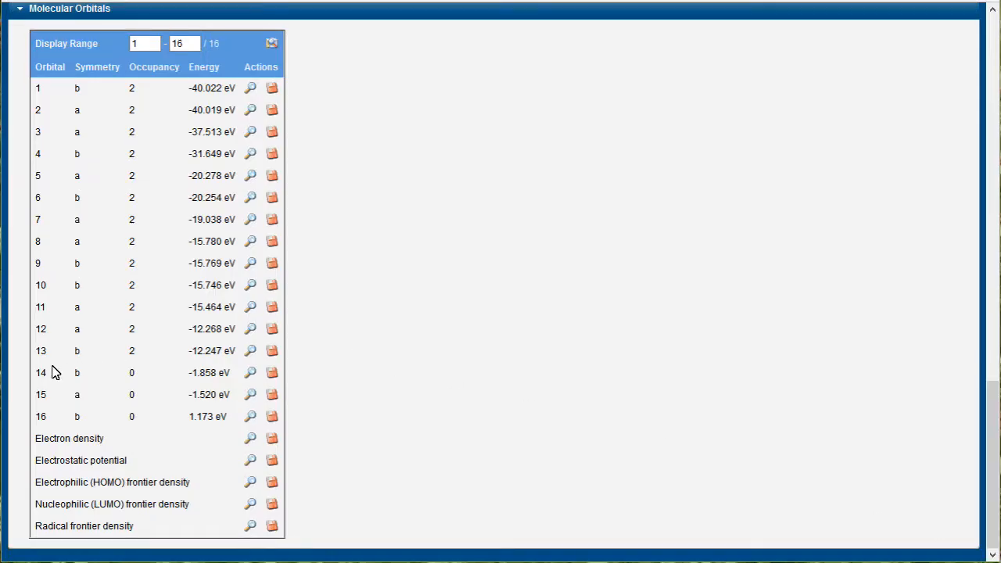
mouse_move(250, 438)
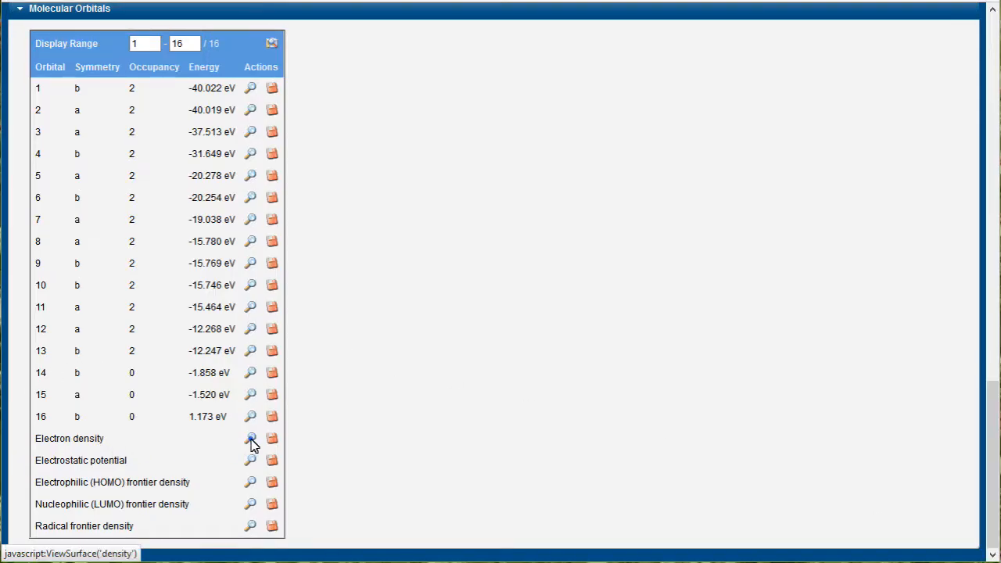
click(251, 438)
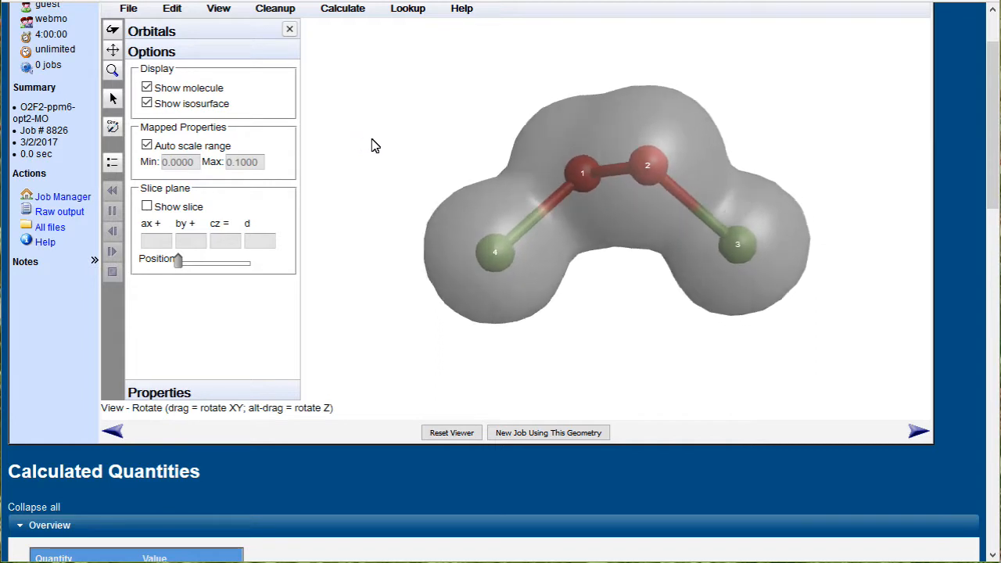
Set the density isosurface value to 0.010 in the viewer's Isosurfaces preferences.
click(129, 9)
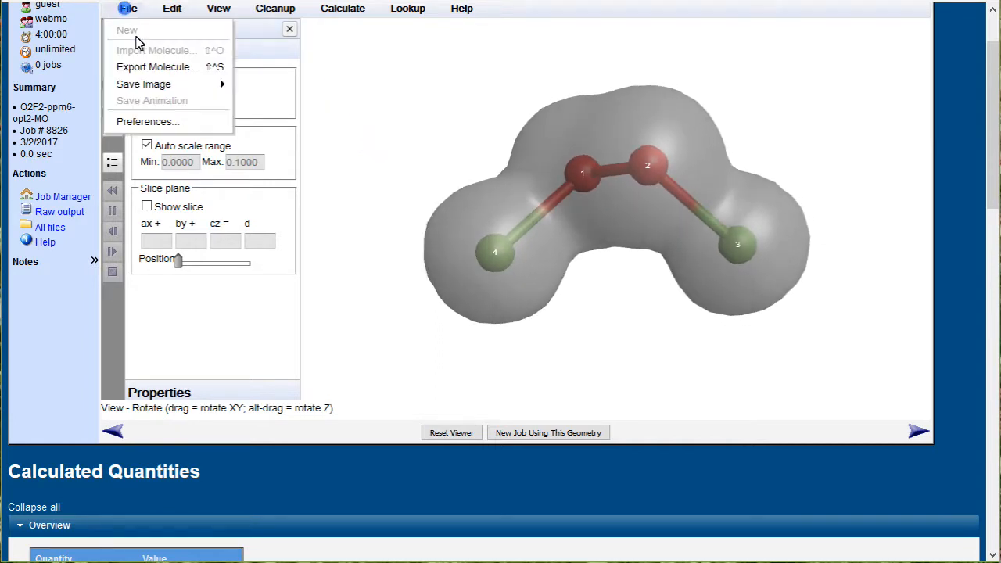
click(147, 122)
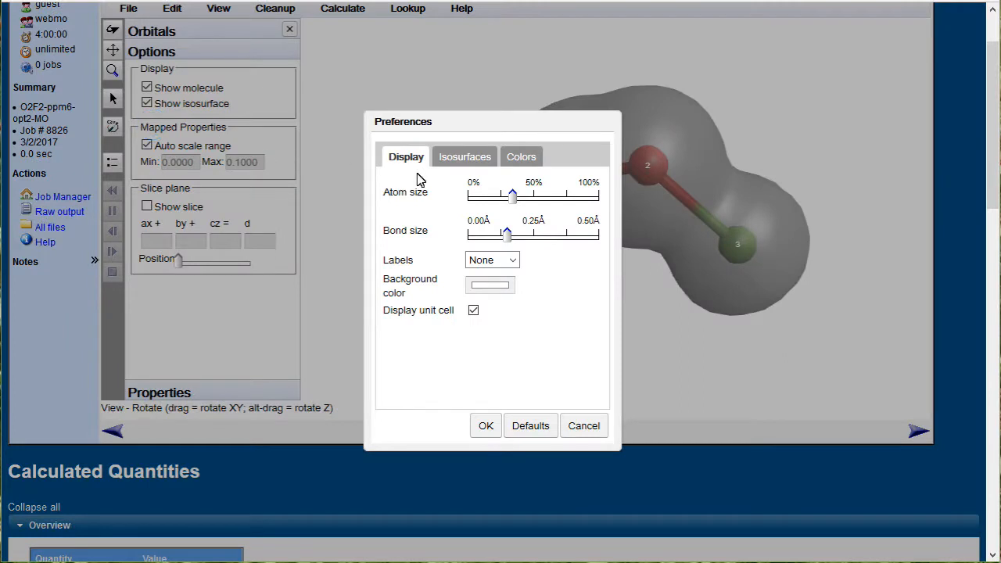
click(465, 156)
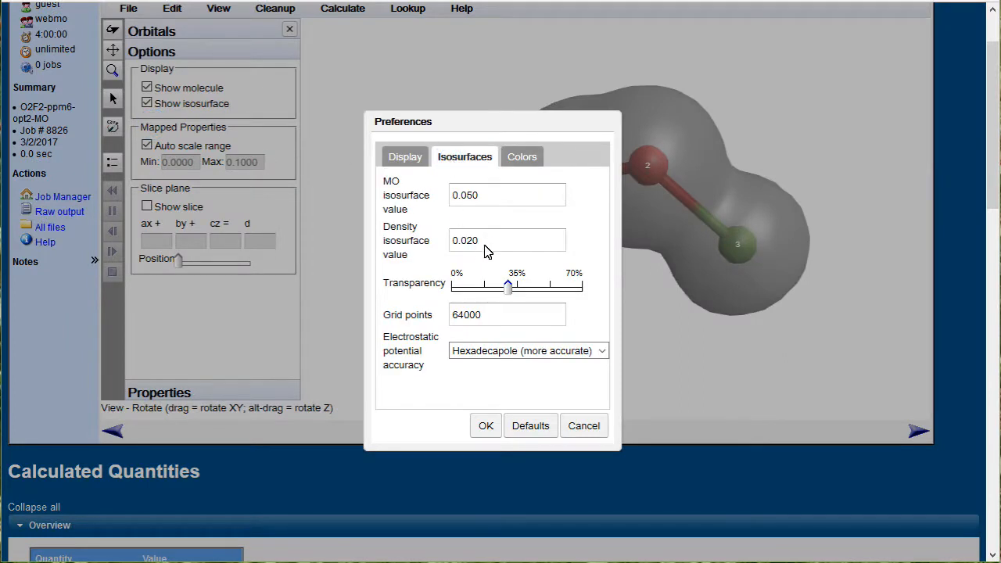
mouse_move(491, 252)
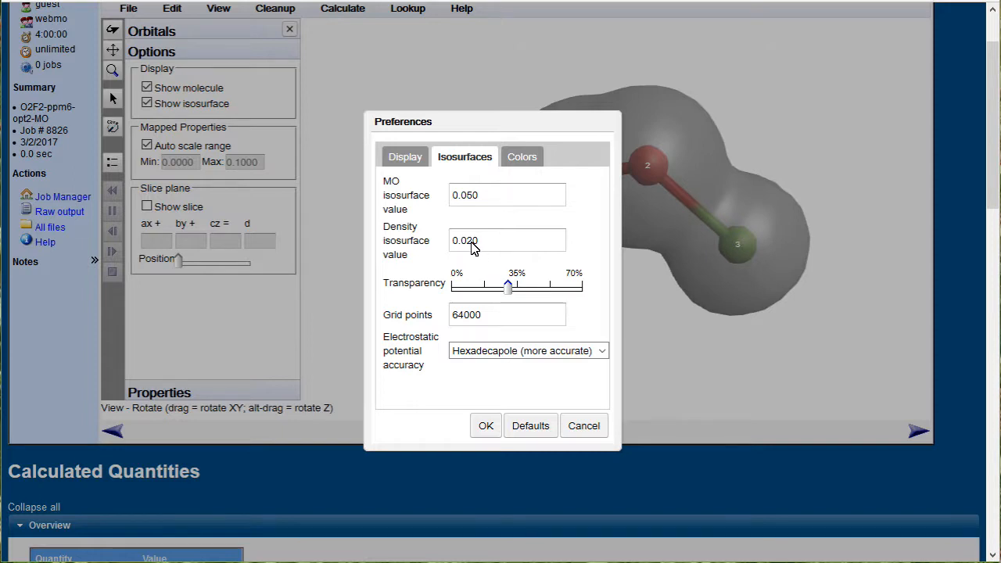
text(0.010)
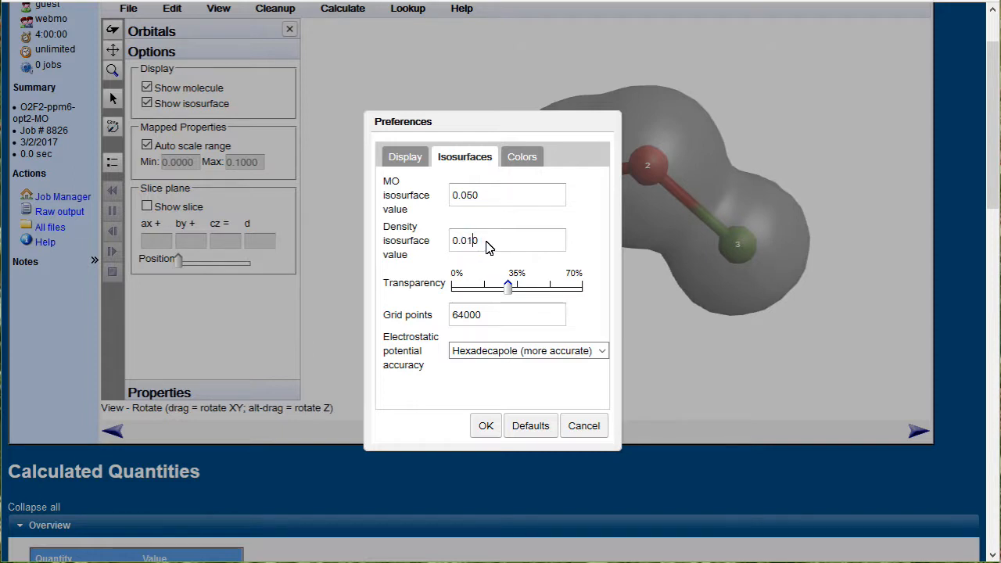
click(485, 426)
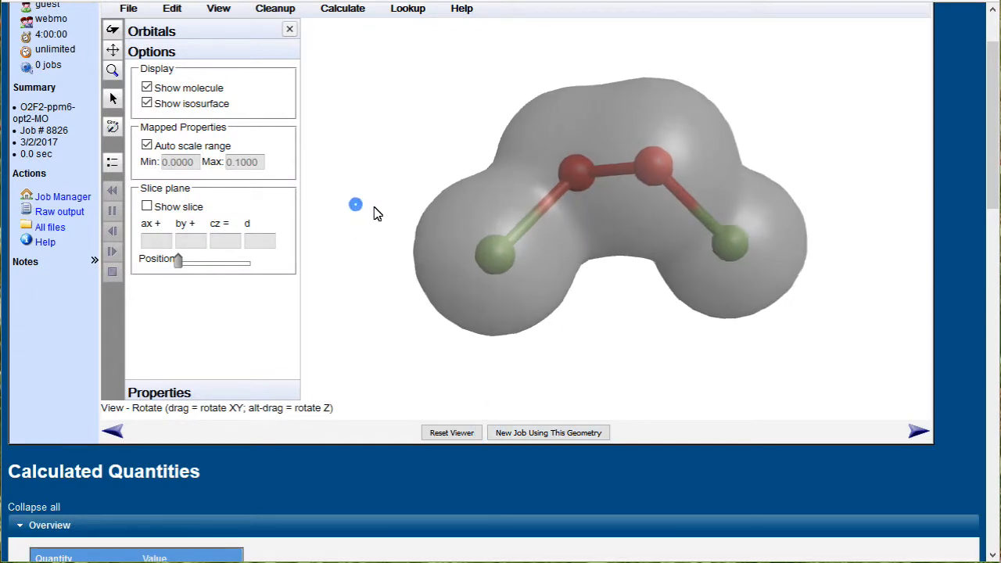
Rotate the density surface, then scroll down to the Molecular Orbitals table.
drag(356, 205, 915, 131)
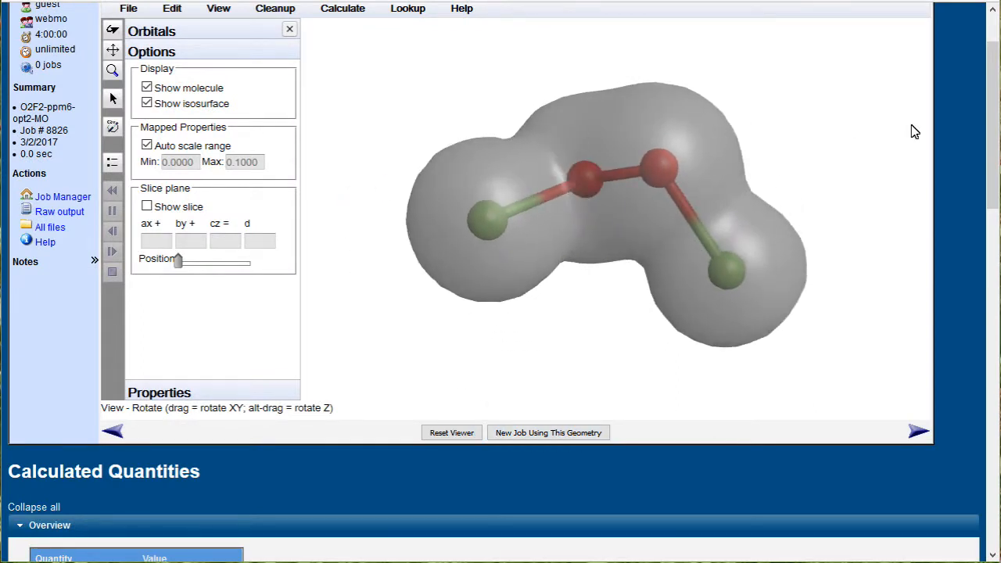
scroll(down, 3)
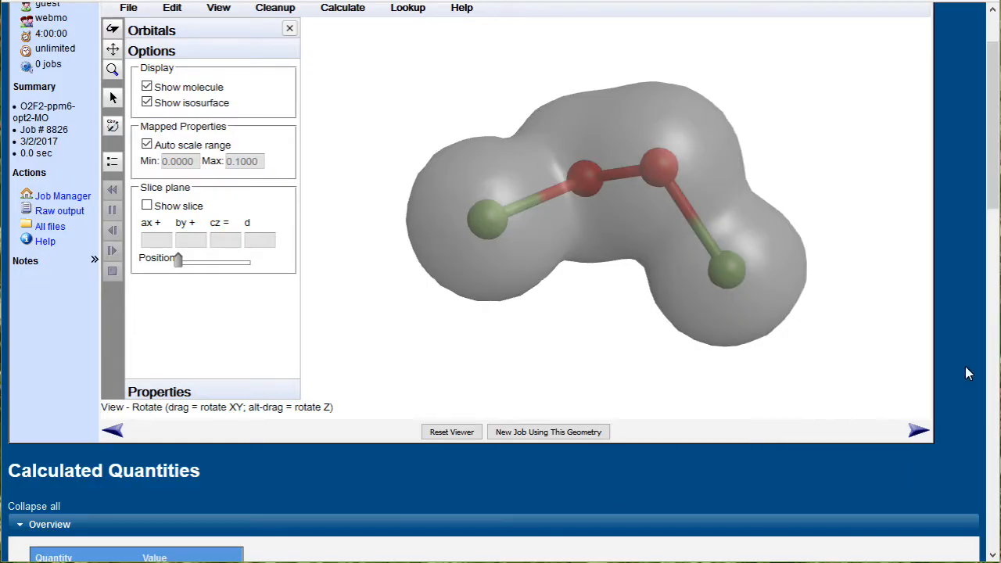
scroll(down, 3)
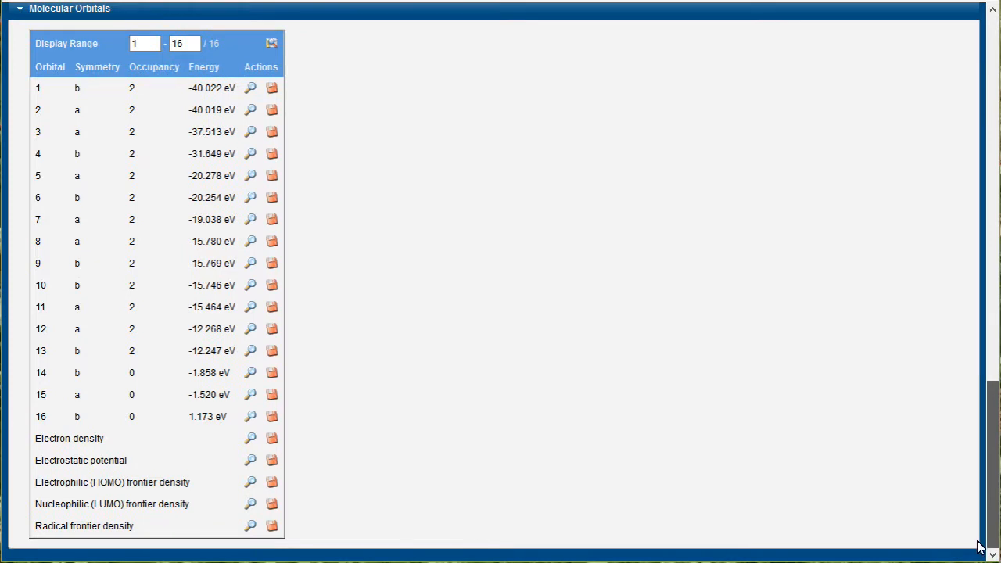
mouse_move(250, 460)
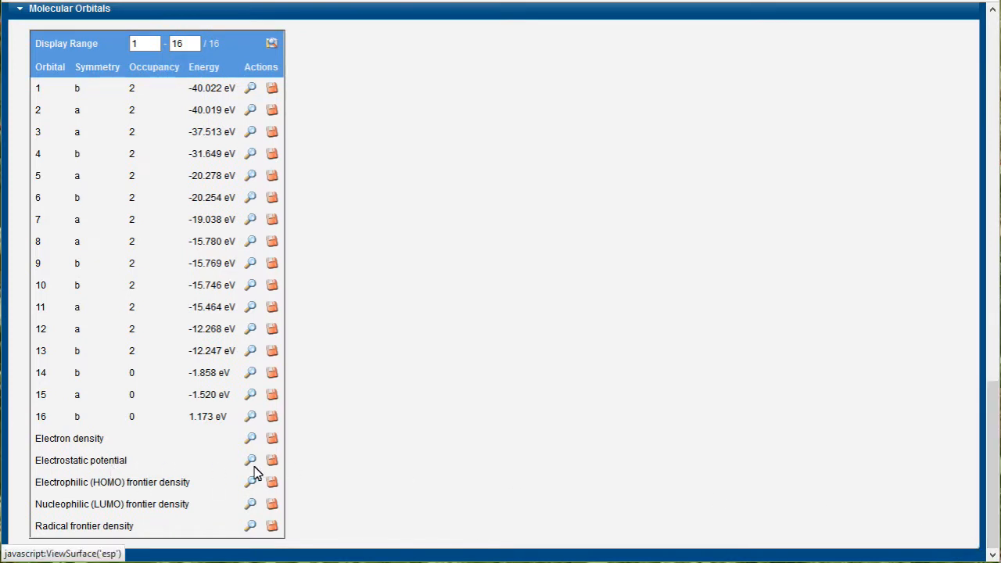
Display the electrostatic potential map and rotate it to examine both sides.
click(250, 460)
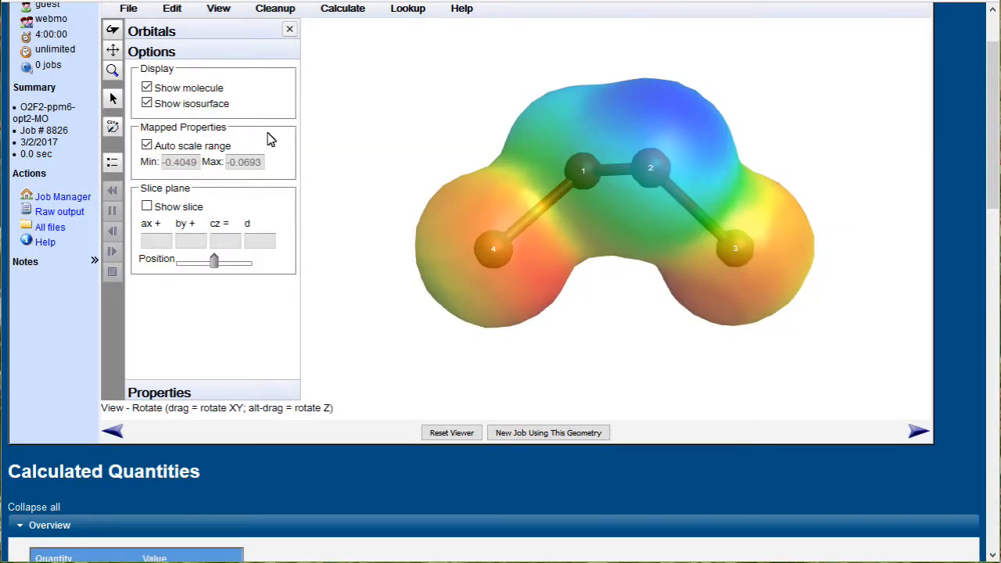
drag(272, 140, 375, 128)
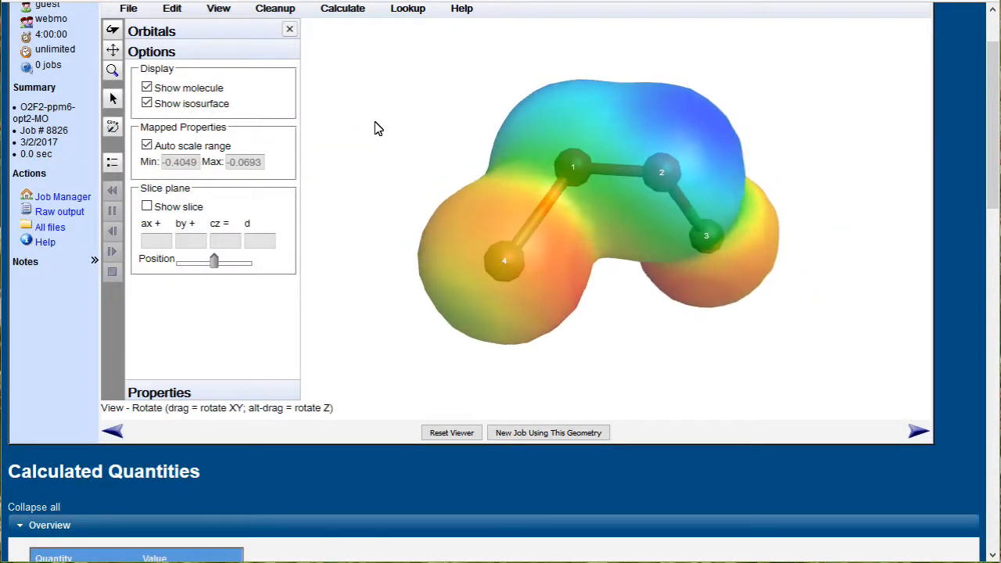
drag(375, 128, 384, 160)
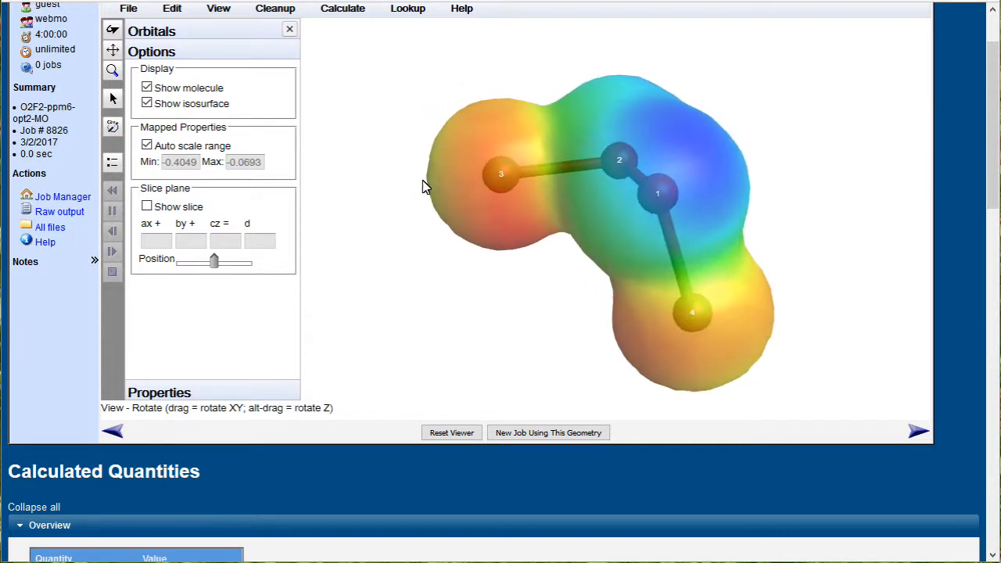
drag(425, 188, 460, 149)
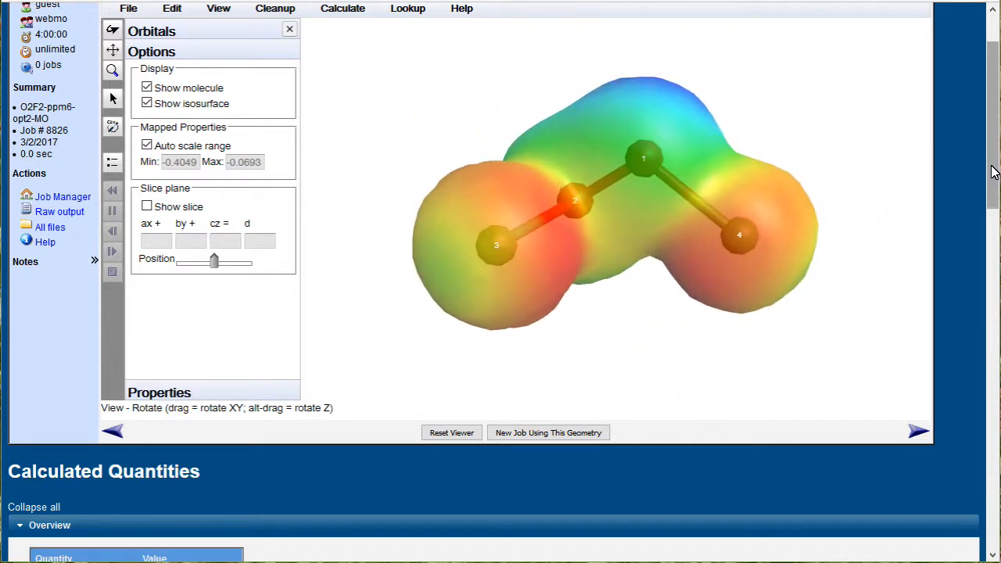
scroll(down, 3)
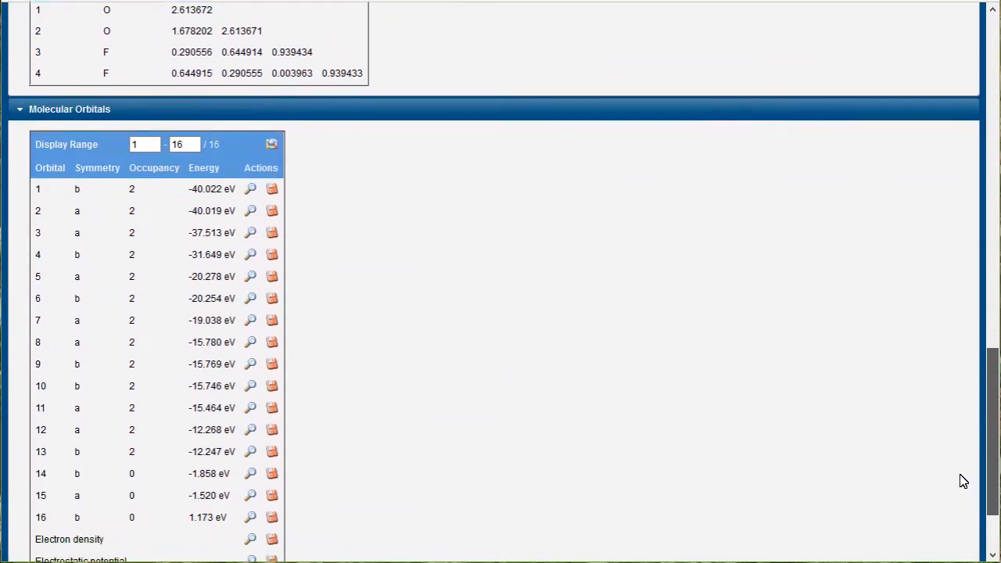
Display a molecular orbital isosurface and rotate it to inspect its lobes.
scroll(down, 3)
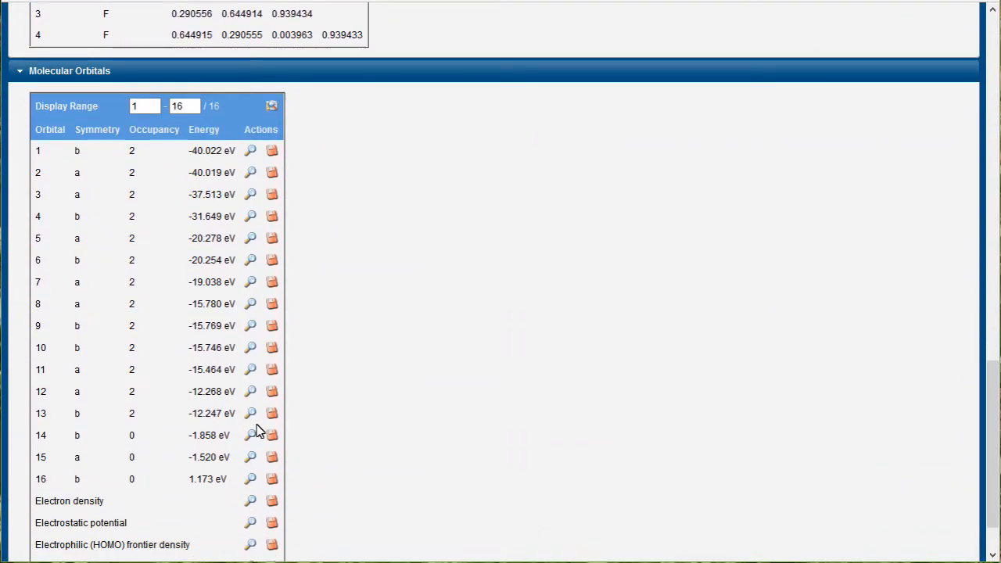
click(250, 435)
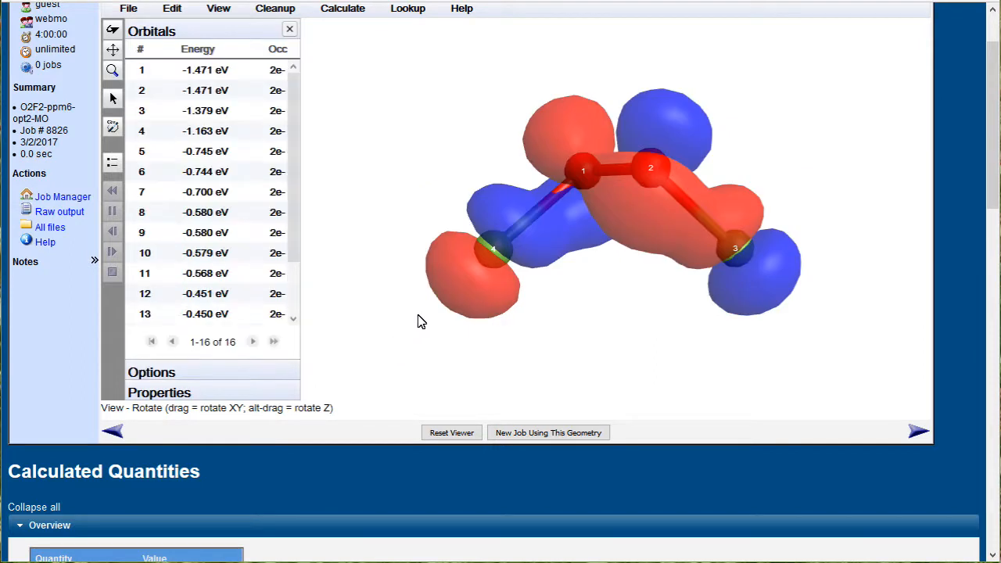
drag(422, 322, 434, 305)
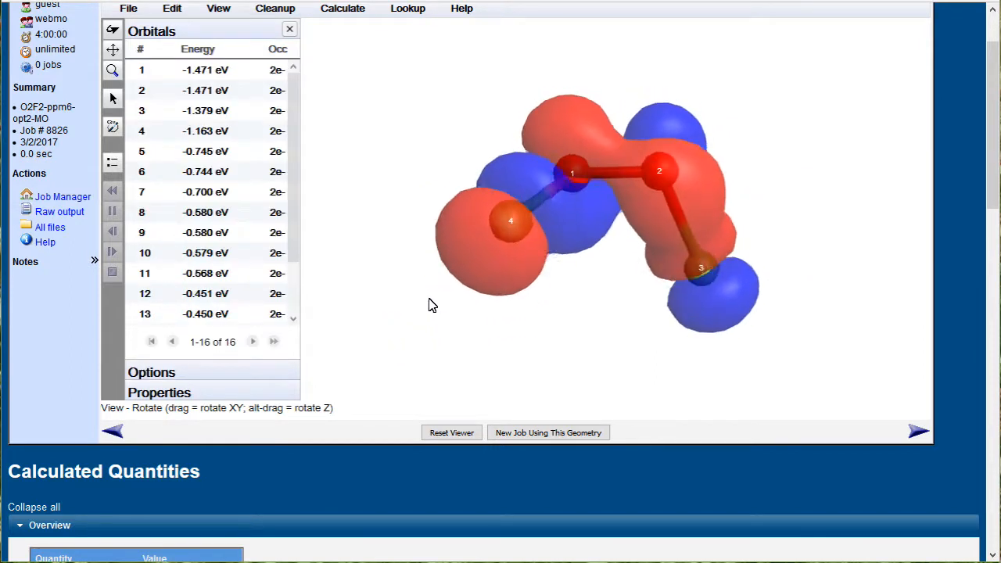
drag(434, 305, 492, 304)
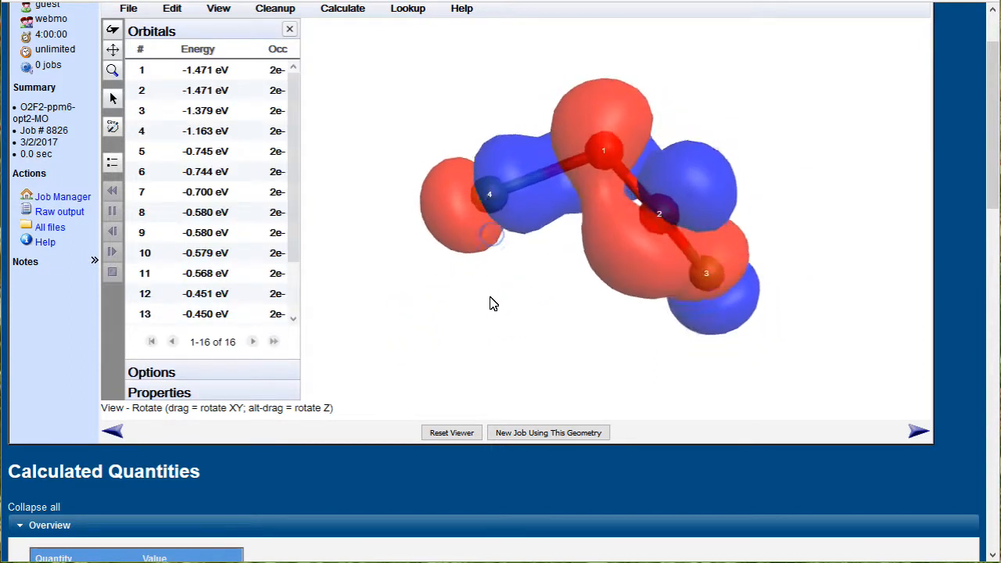
drag(493, 304, 493, 234)
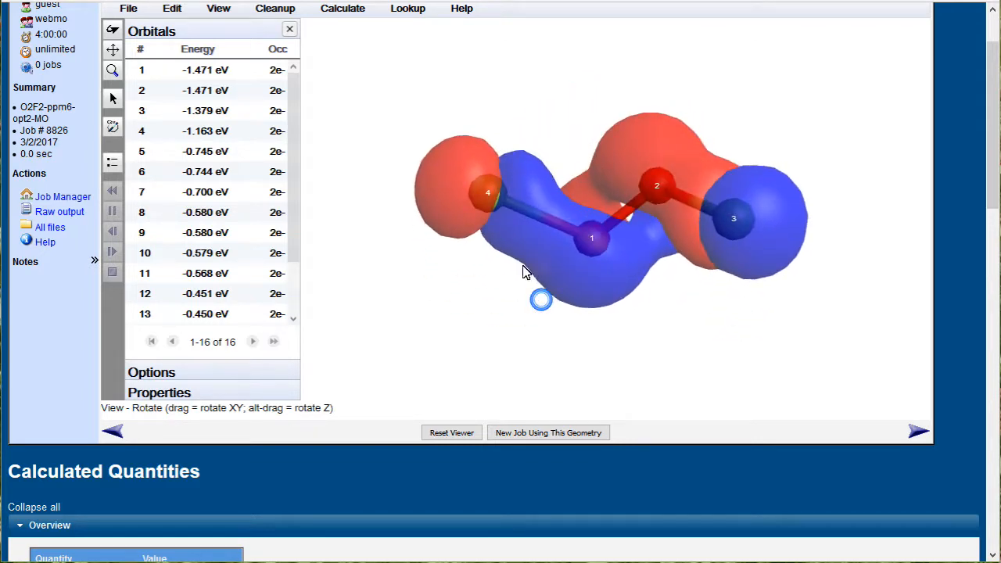
scroll(down, 3)
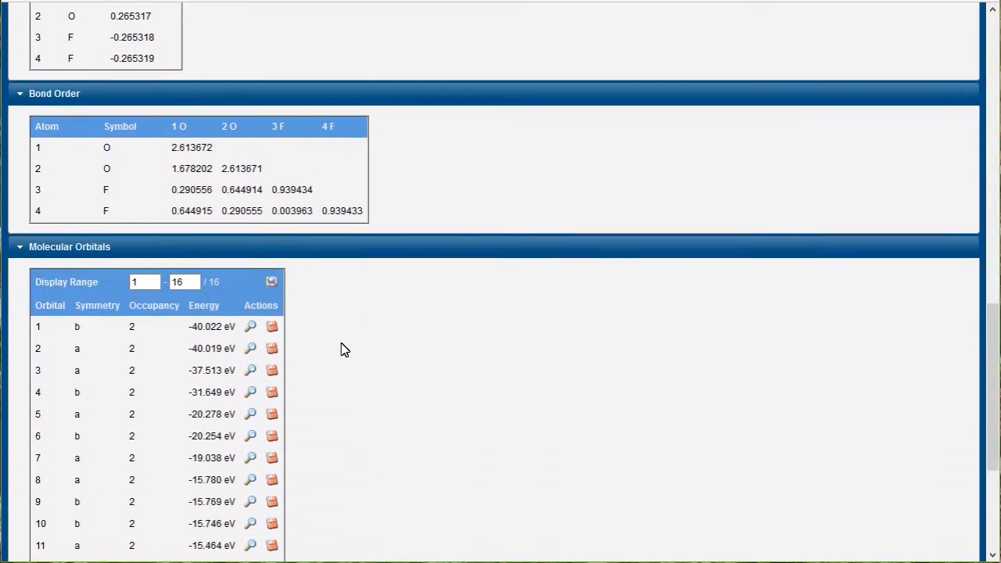
Display occupied orbital 10's isosurface and rotate it to inspect its fluorine-centered lobes.
scroll(down, 3)
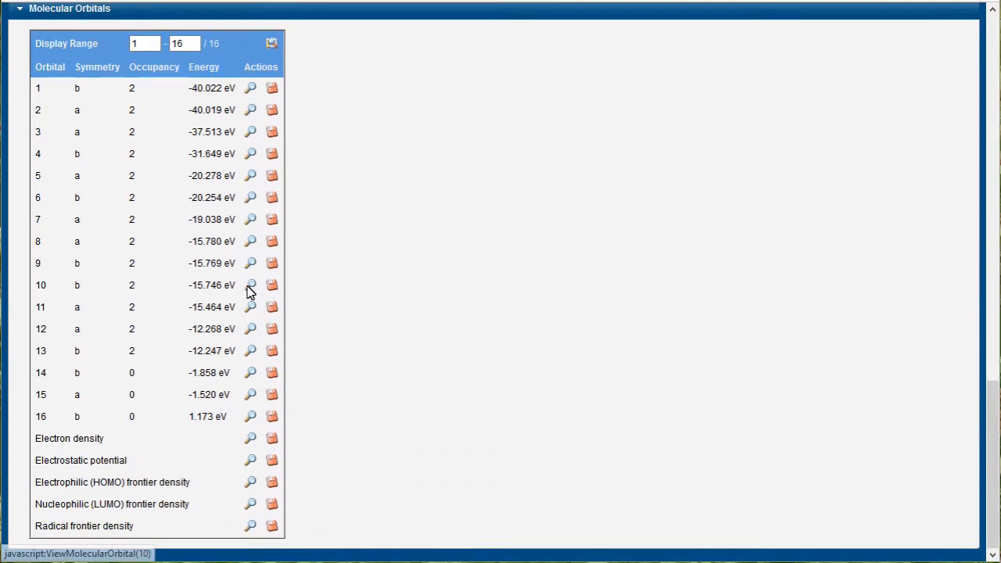
click(251, 284)
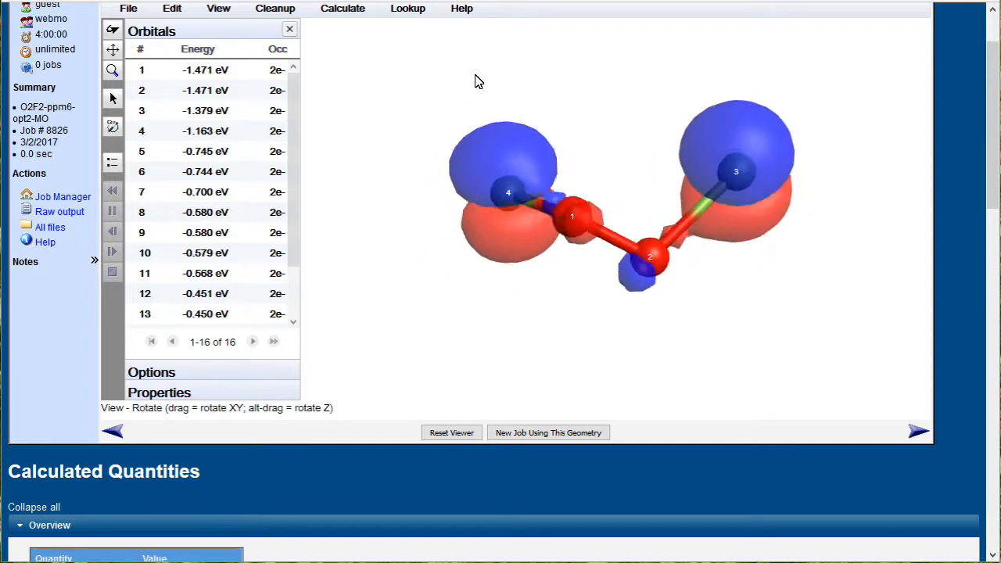
drag(479, 82, 488, 43)
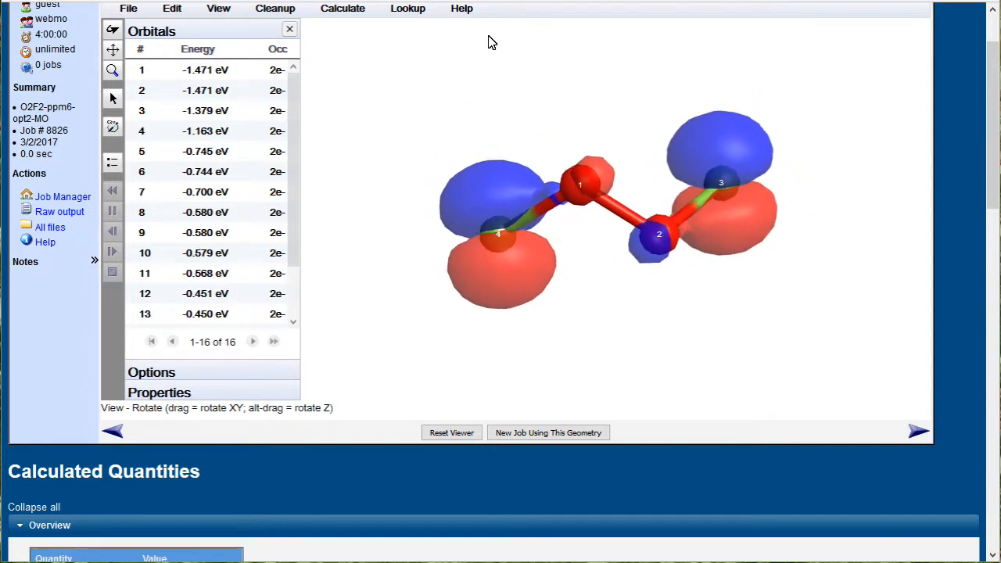
scroll(down, 3)
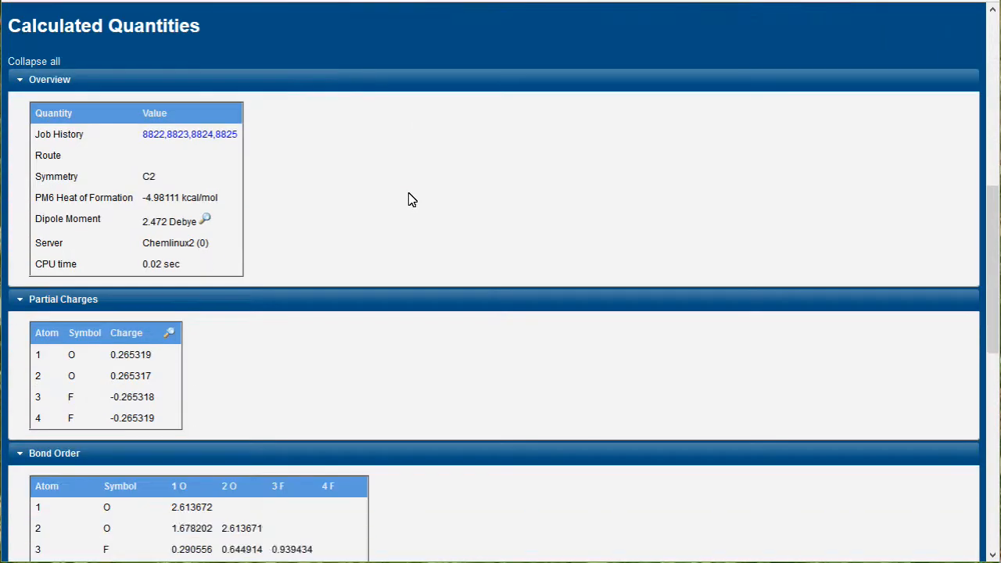
Rotate another orbital surface to inspect its lobes, then Reset Viewer to the bare O2F2 molecule.
scroll(down, 3)
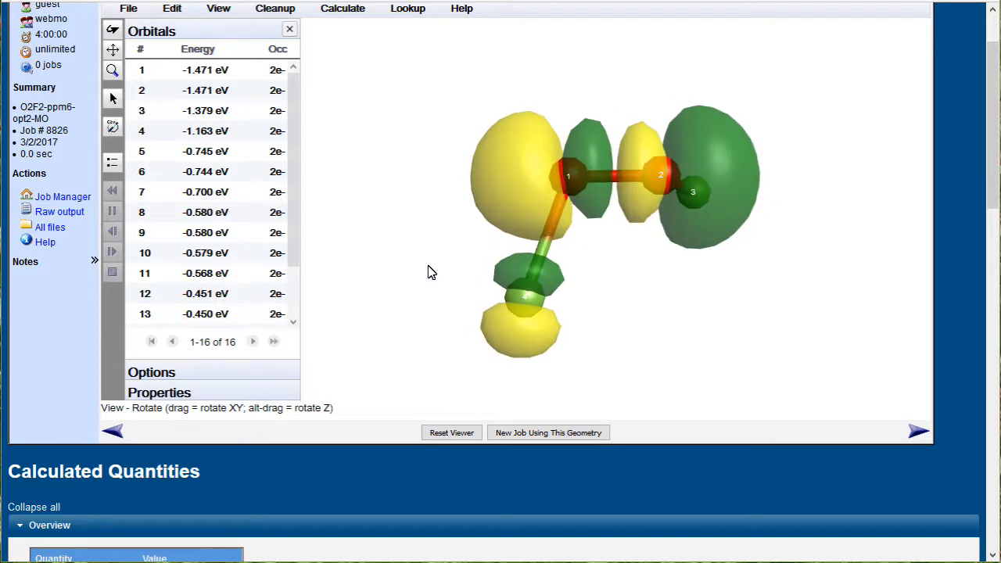
drag(431, 273, 403, 206)
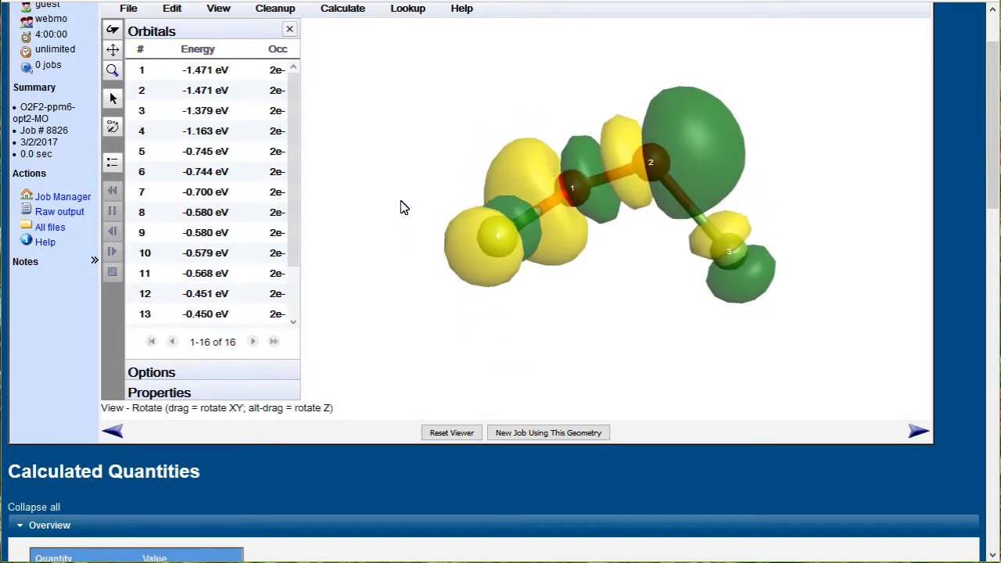
click(451, 431)
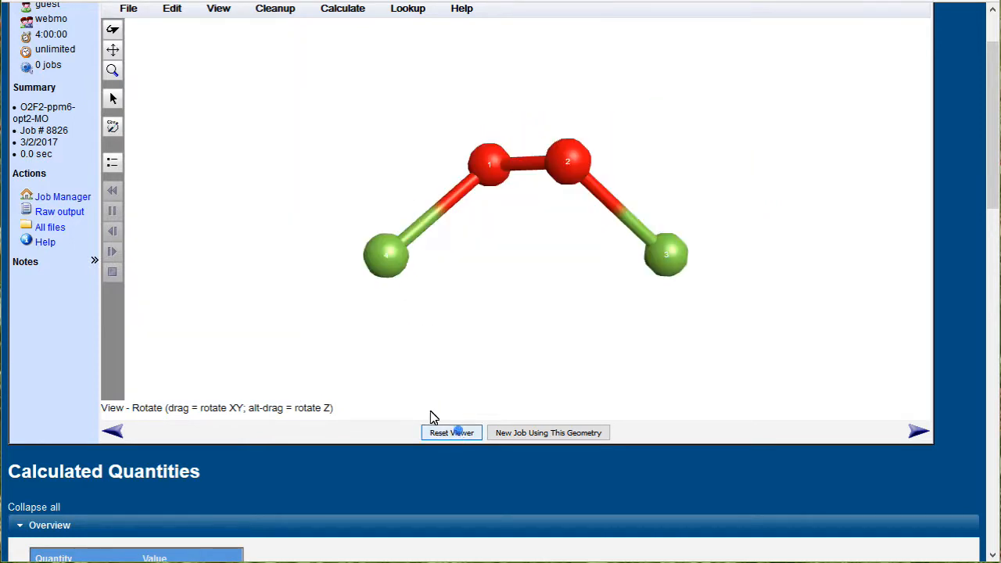
mouse_move(632, 388)
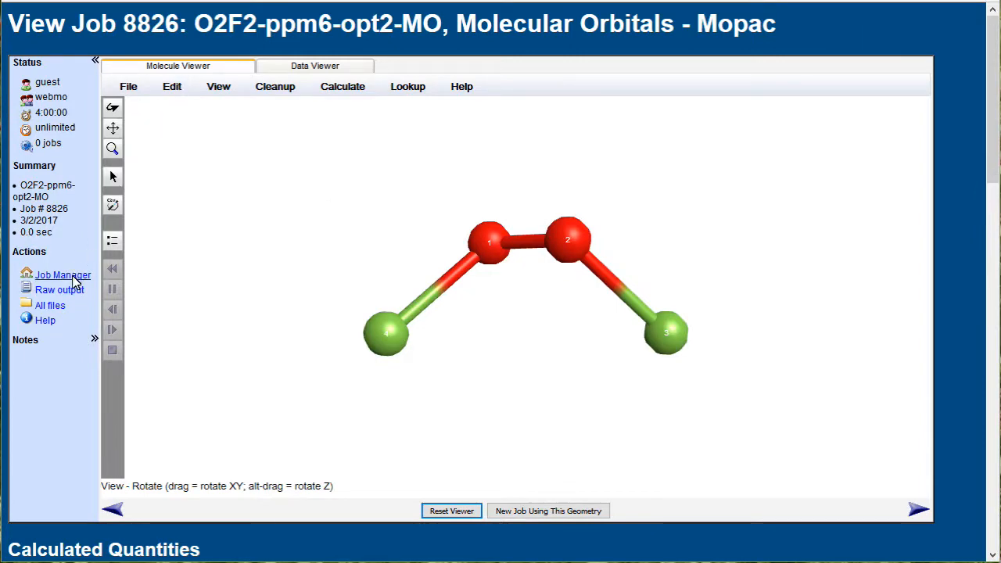
Return to the Job Manager listing the completed O2F2 Mopac jobs.
click(62, 276)
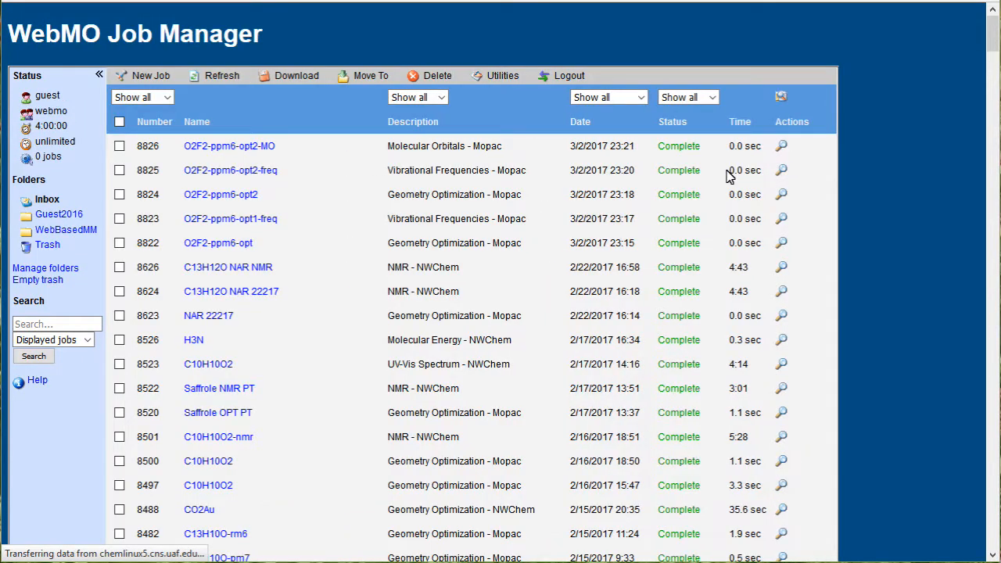